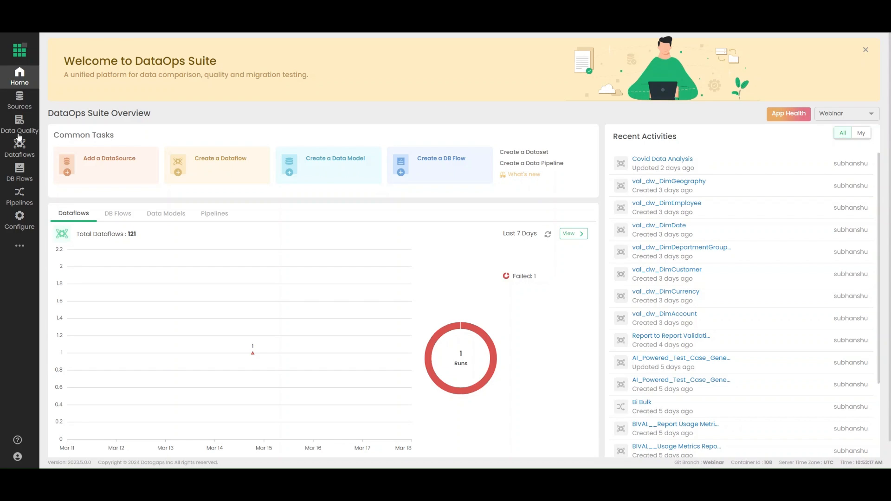
Step: From Sources, add a new data source of type Power BI from the BI category
{"action": "left_click", "coordinate": [19, 101]}
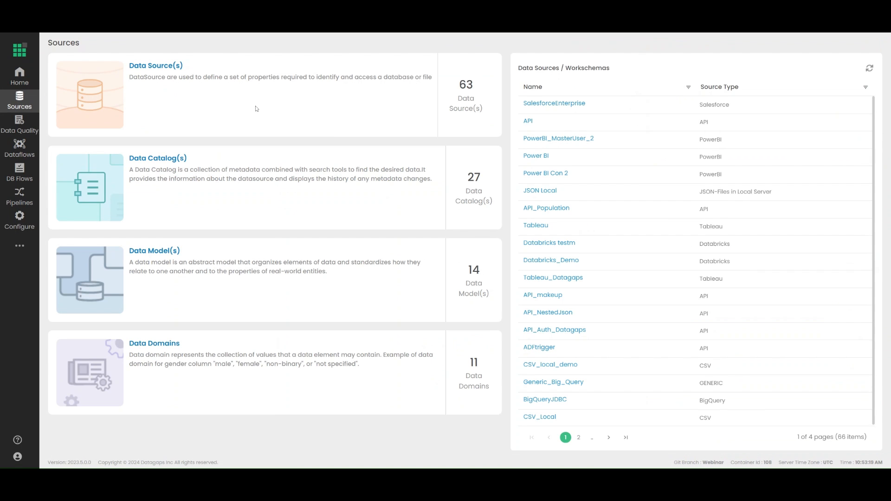
{"action": "mouse_move", "coordinate": [175, 74]}
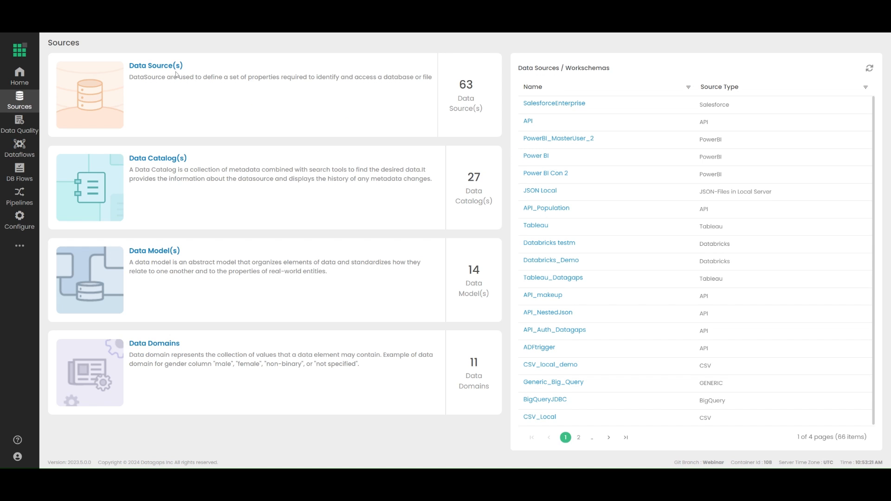
{"action": "left_click", "coordinate": [156, 65]}
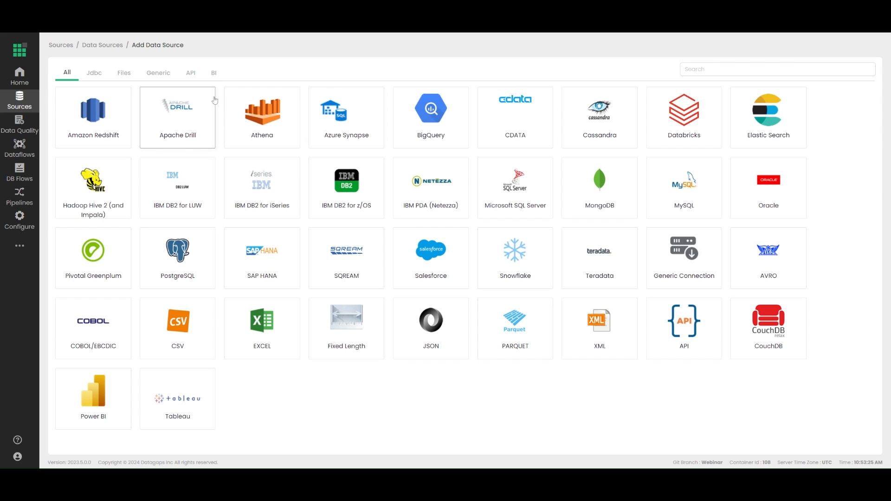
{"action": "left_click", "coordinate": [213, 73]}
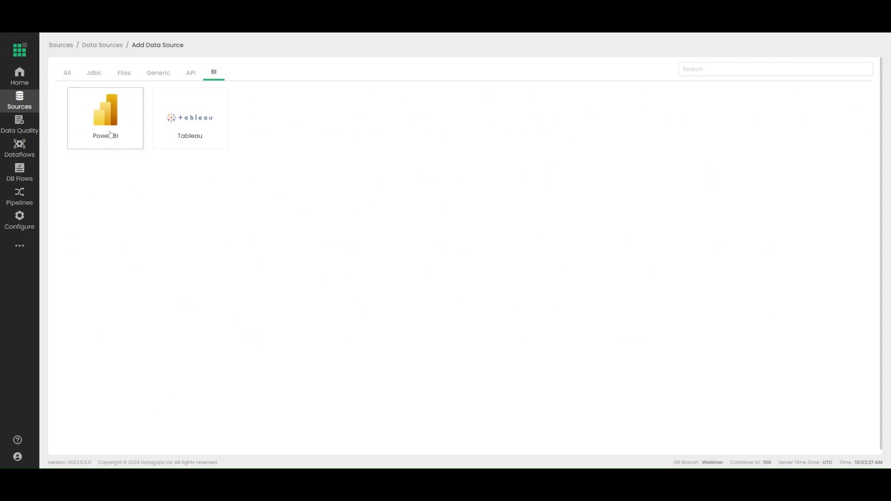
{"action": "left_click", "coordinate": [105, 118]}
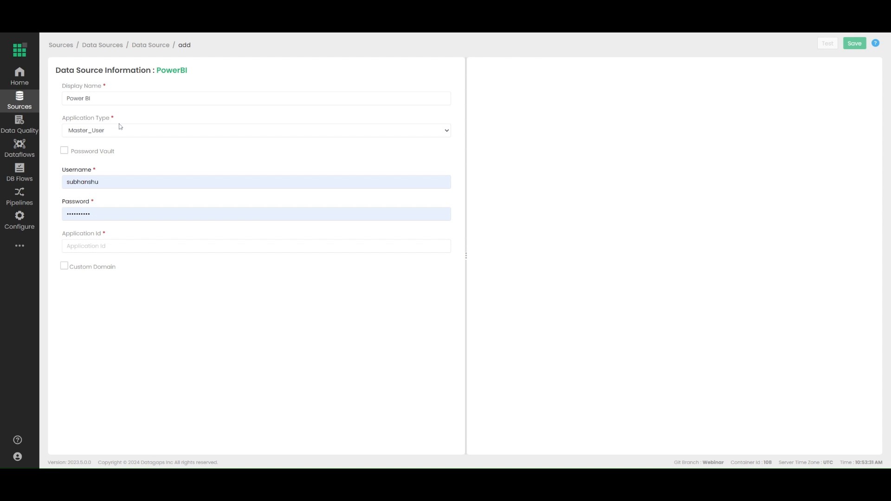
{"action": "mouse_move", "coordinate": [118, 136]}
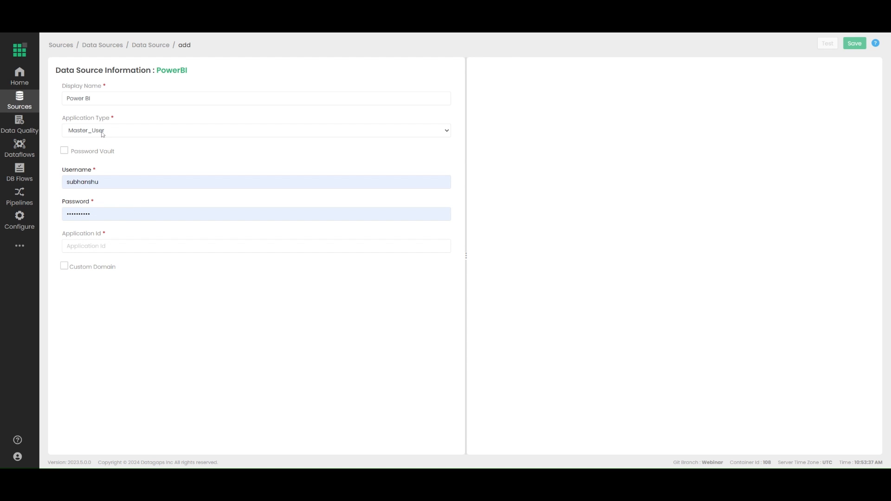
{"action": "mouse_move", "coordinate": [100, 138]}
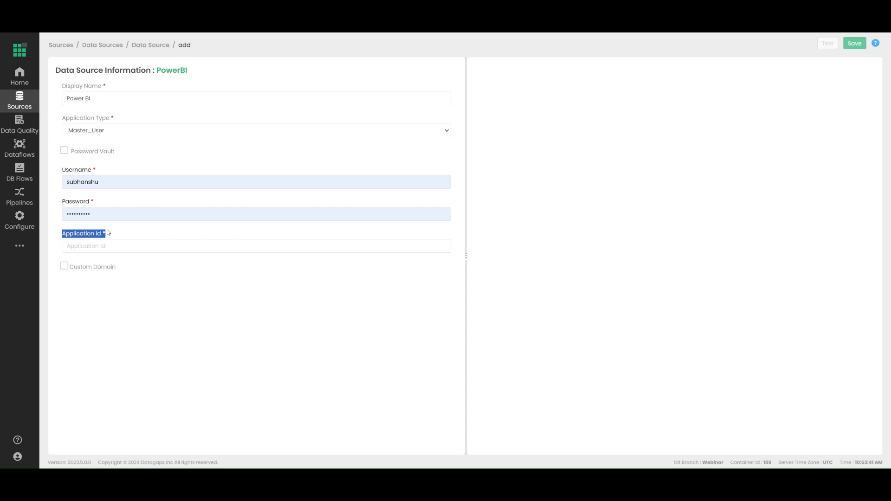
{"action": "mouse_move", "coordinate": [127, 236]}
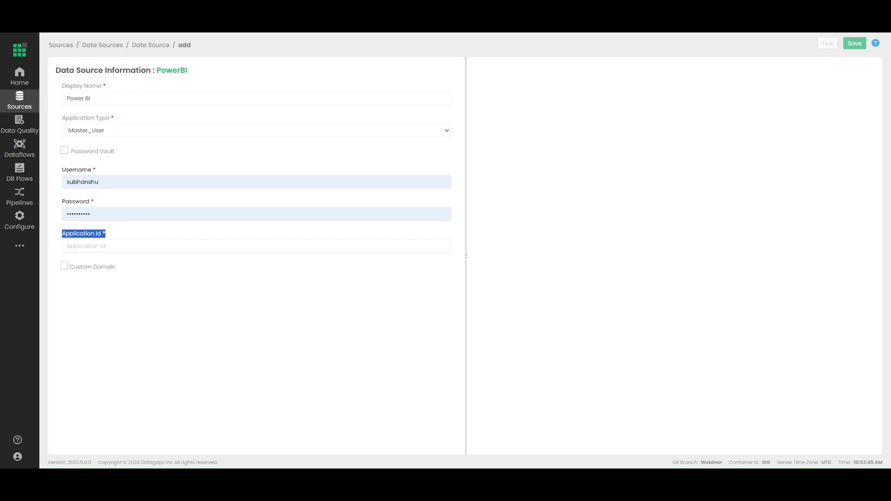
Step: Set Application Type to Service_Principal and add a blank security model entry
{"action": "left_click", "coordinate": [256, 130]}
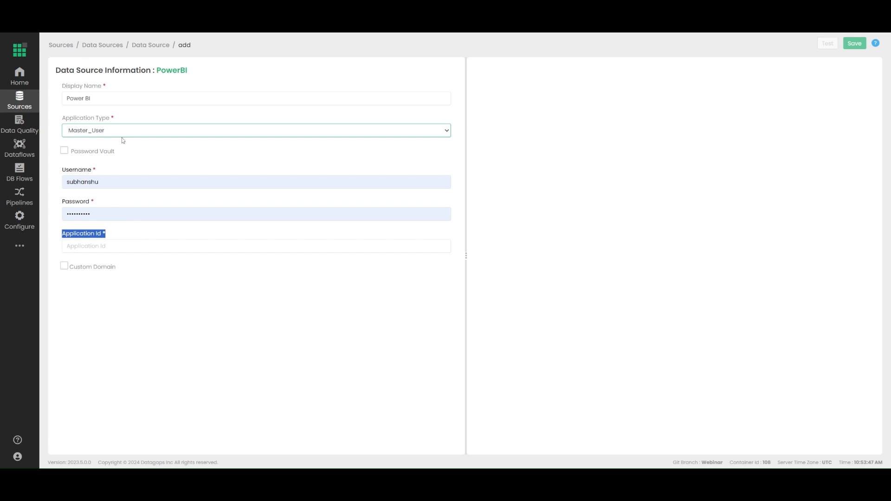
{"action": "left_click", "coordinate": [255, 130]}
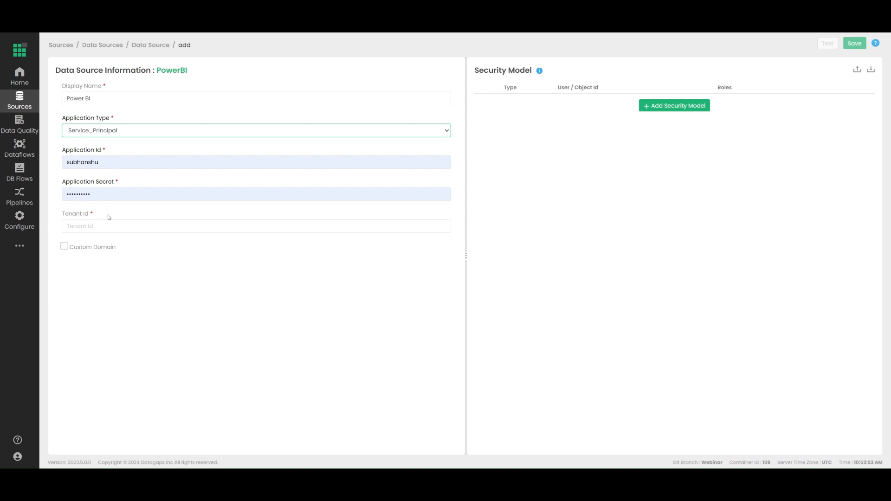
{"action": "mouse_move", "coordinate": [231, 245]}
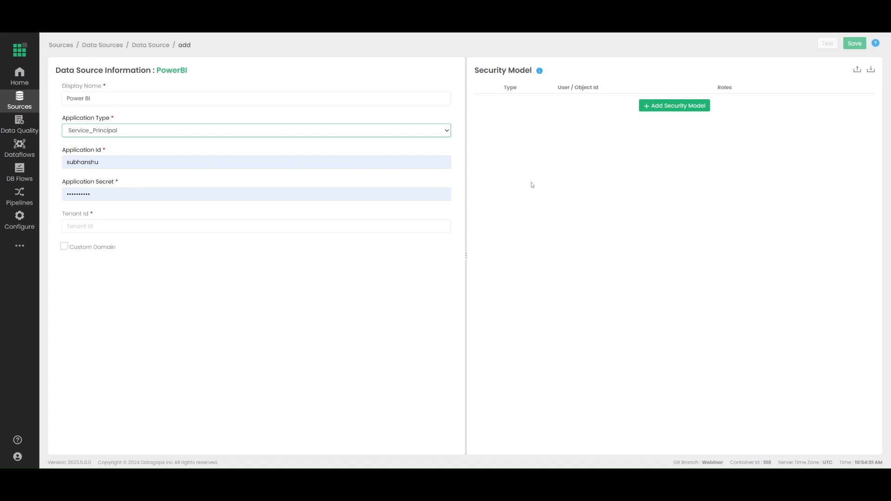
{"action": "mouse_move", "coordinate": [546, 159]}
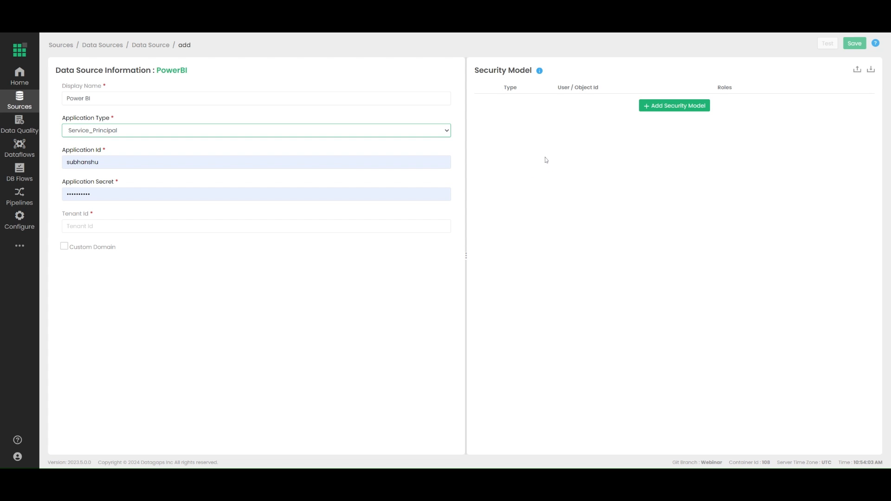
{"action": "mouse_move", "coordinate": [649, 119]}
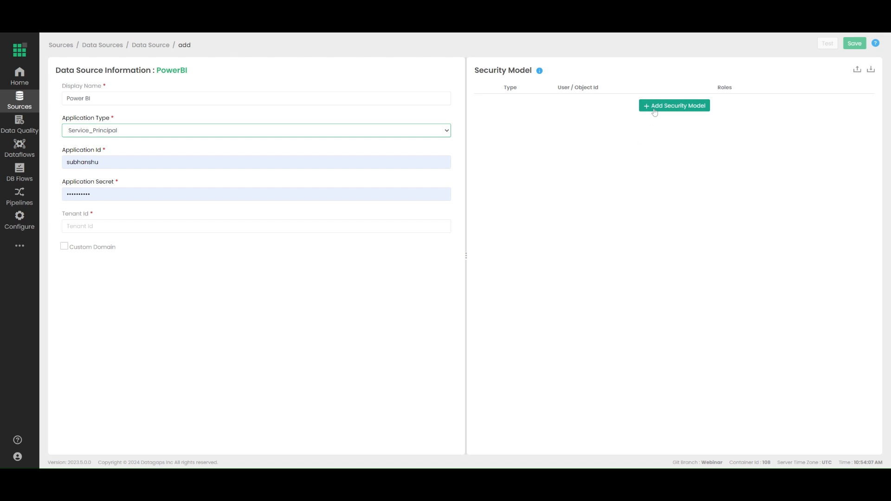
{"action": "left_click", "coordinate": [674, 105]}
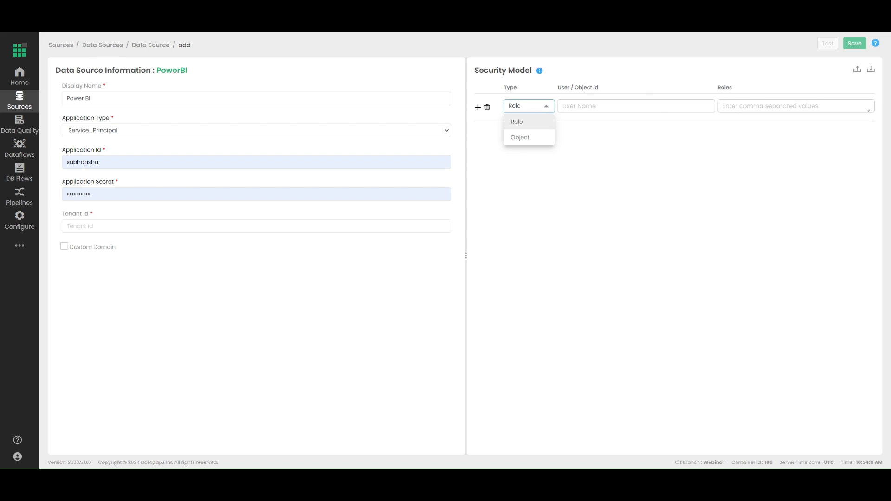
{"action": "mouse_move", "coordinate": [854, 89]}
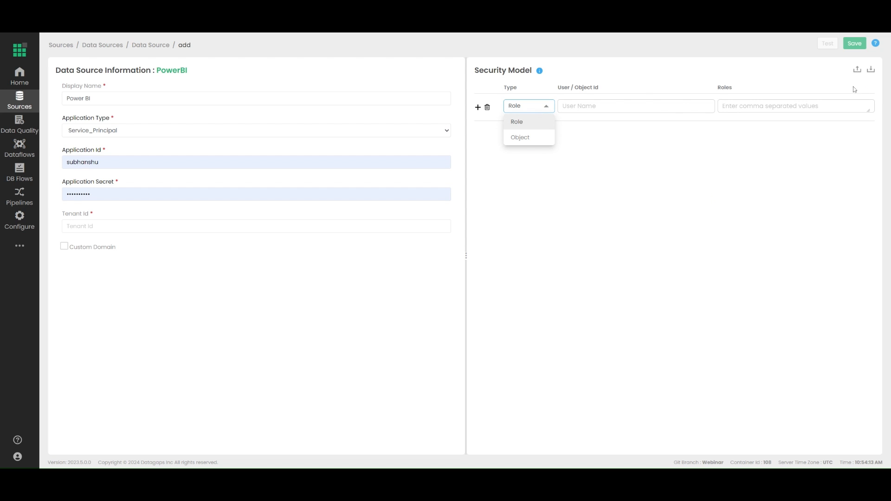
{"action": "mouse_move", "coordinate": [739, 124]}
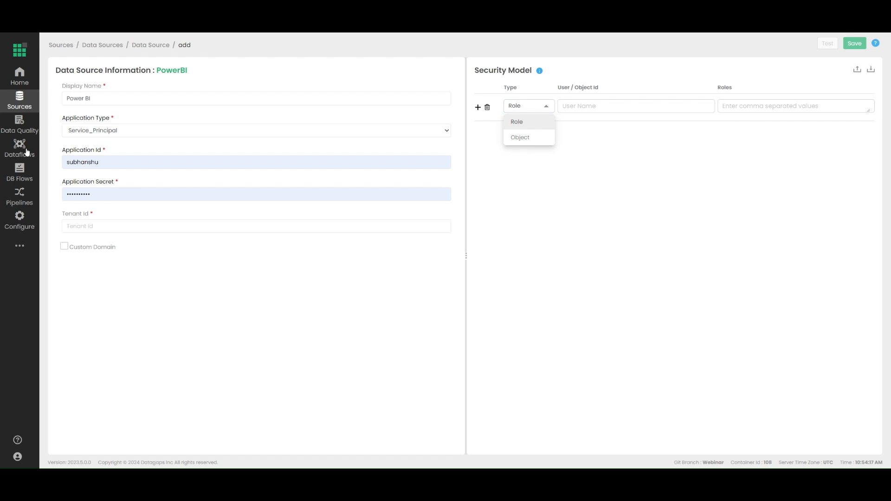
Step: In Dataflows, open Live Showcase and permanently delete its existing component
{"action": "left_click", "coordinate": [20, 148]}
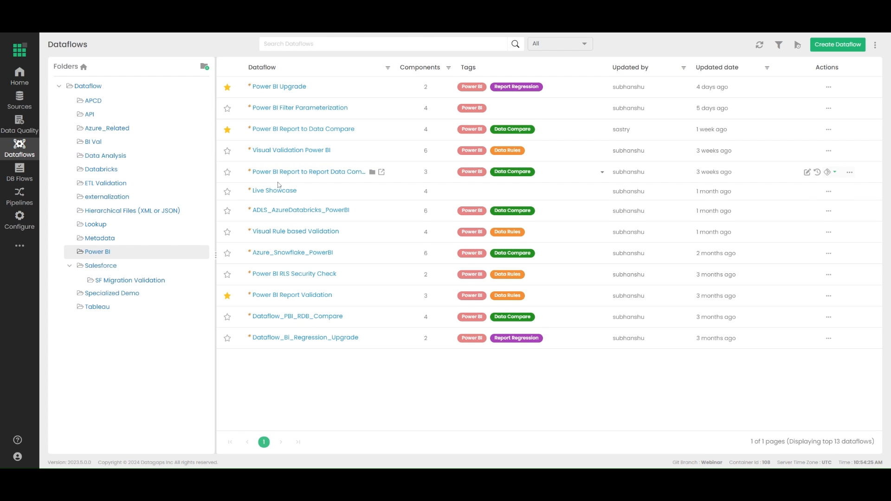
{"action": "left_click", "coordinate": [275, 191]}
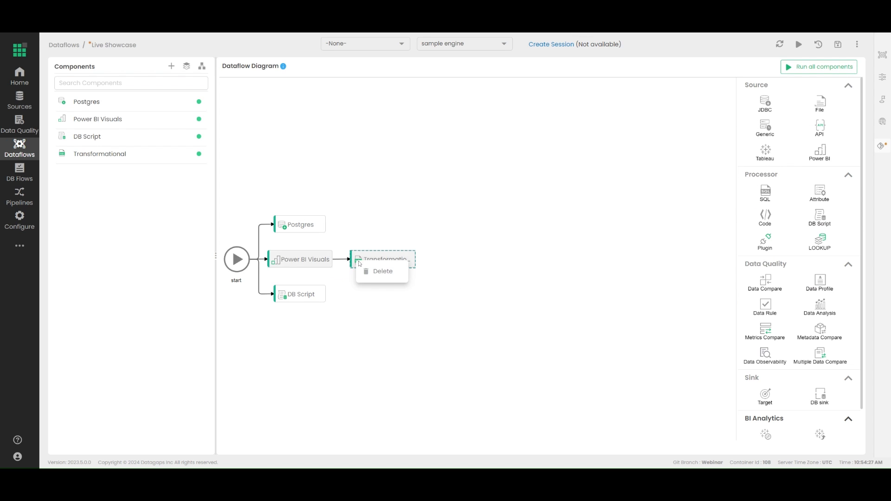
{"action": "left_click", "coordinate": [383, 271]}
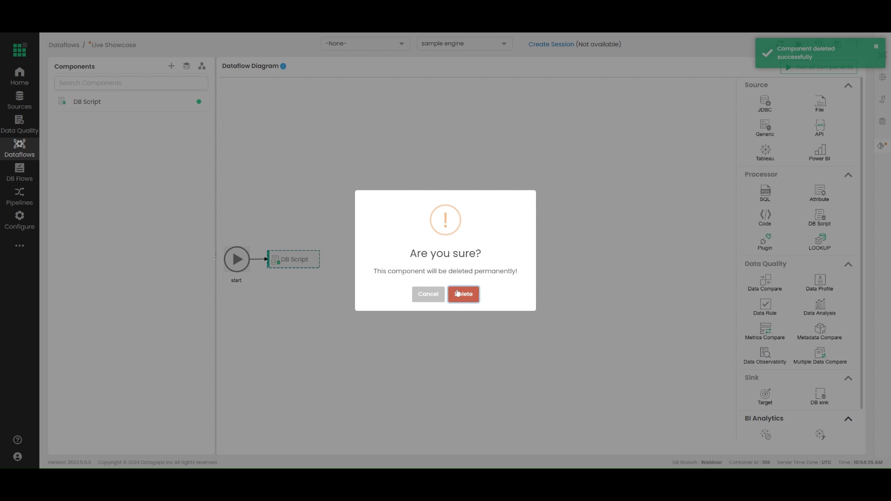
{"action": "left_click", "coordinate": [464, 294]}
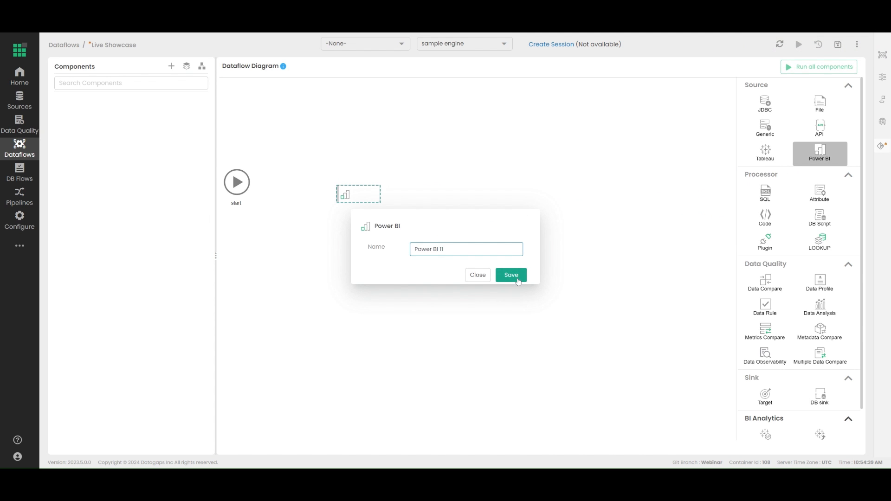
Step: Save the node as 'Power BI' and connect it to the Power BI data source
{"action": "left_click", "coordinate": [510, 275]}
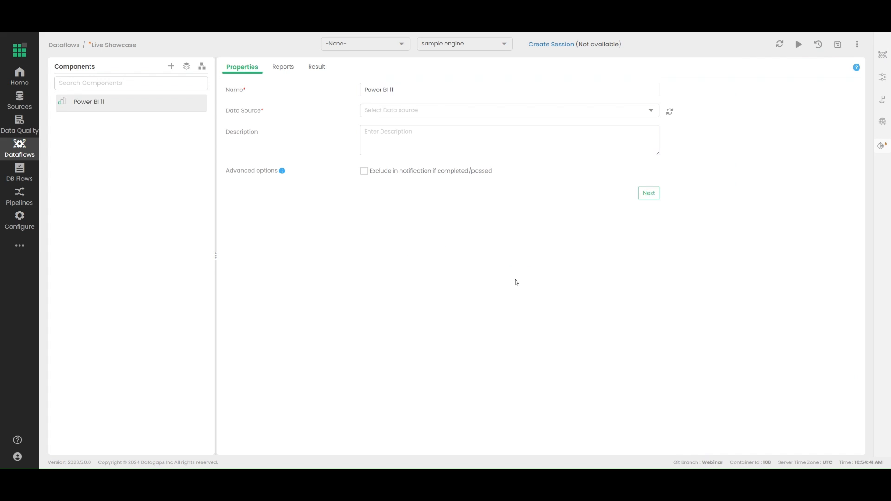
{"action": "key", "text": "Backspace"}
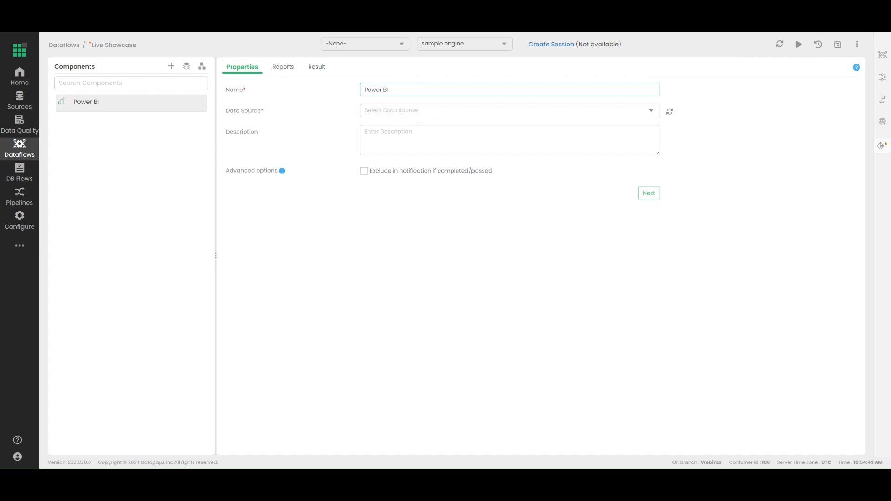
{"action": "left_click", "coordinate": [507, 110]}
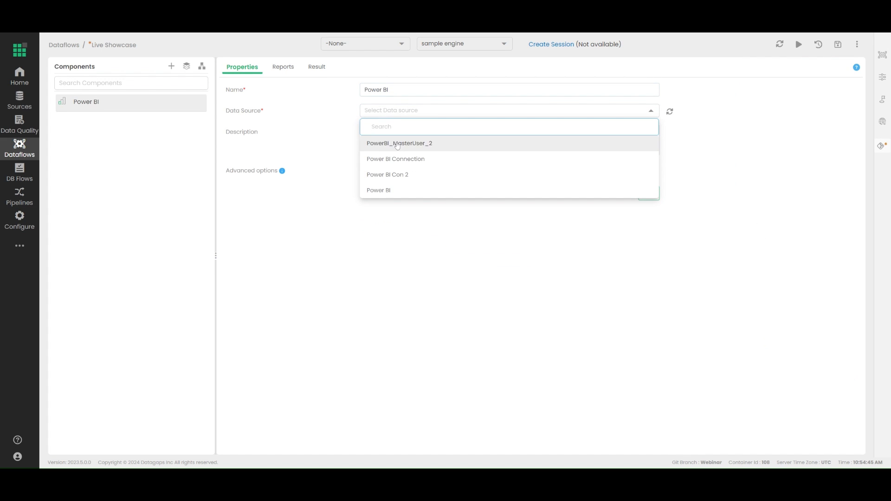
{"action": "left_click", "coordinate": [280, 67]}
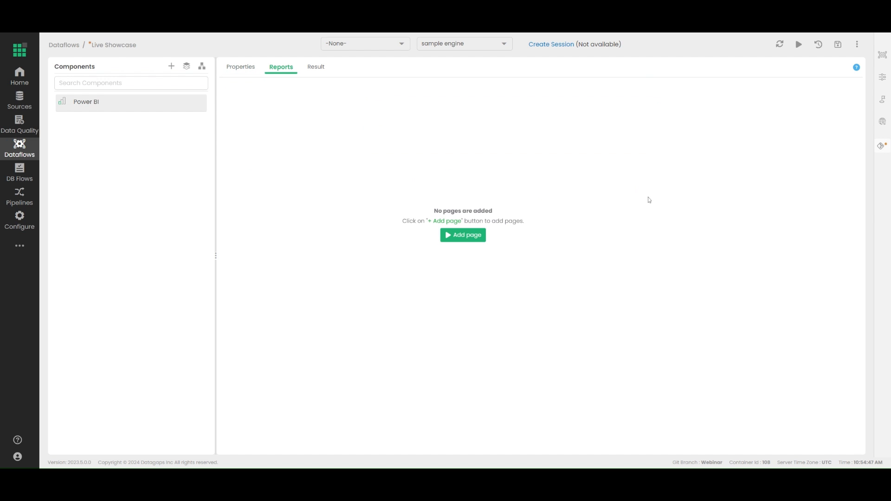
Step: Add Page 1 of Store Sales Dev Simple from the Demo Data BI Validator workspace
{"action": "left_click", "coordinate": [462, 235]}
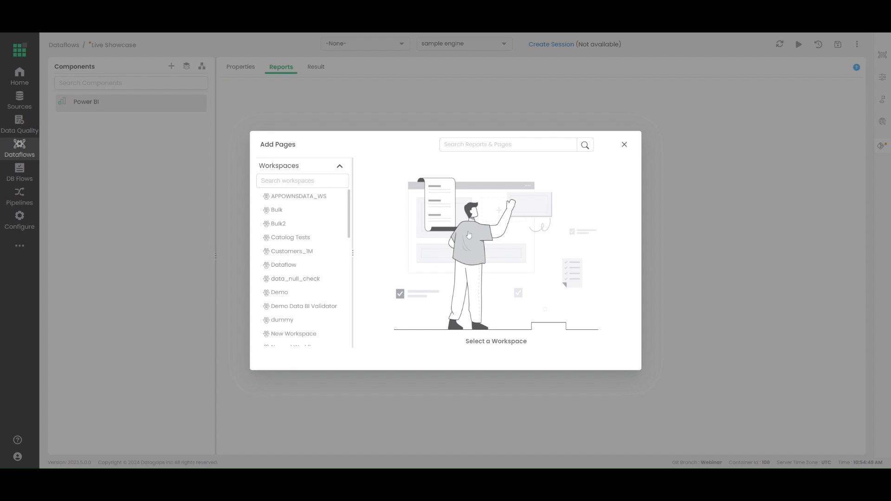
{"action": "scroll", "scroll_direction": "down", "scroll_amount": 3}
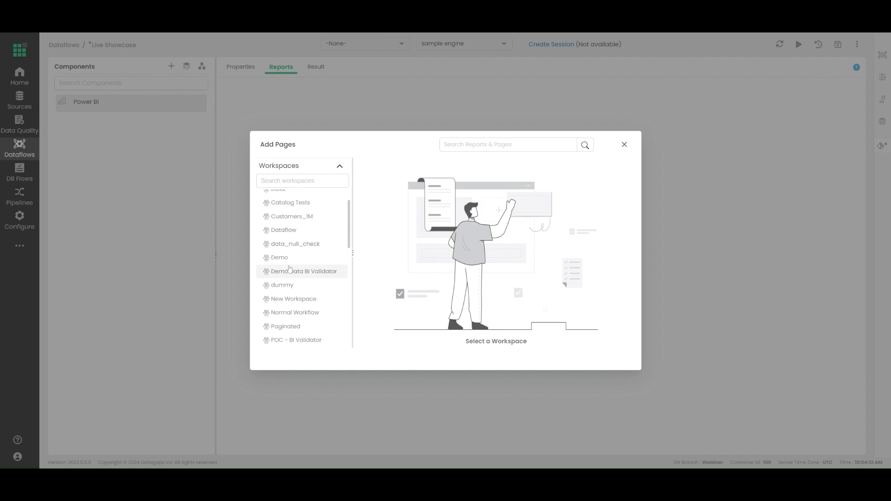
{"action": "left_click", "coordinate": [304, 271]}
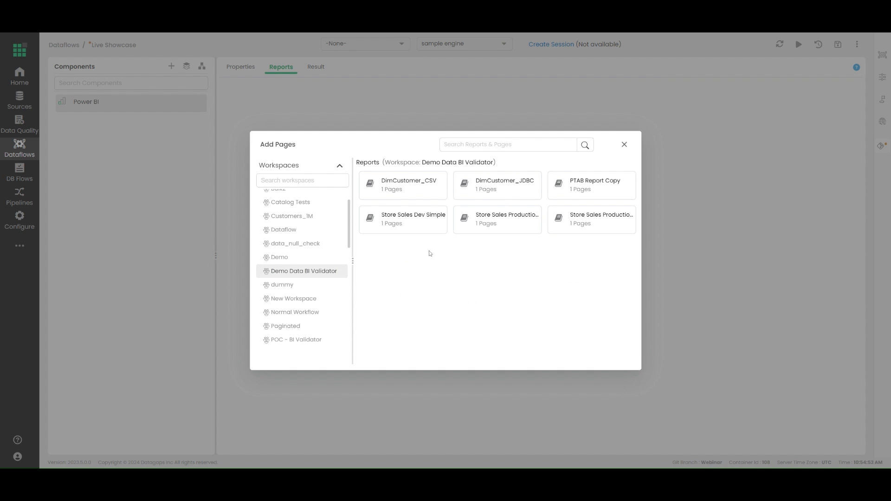
{"action": "left_click", "coordinate": [403, 219]}
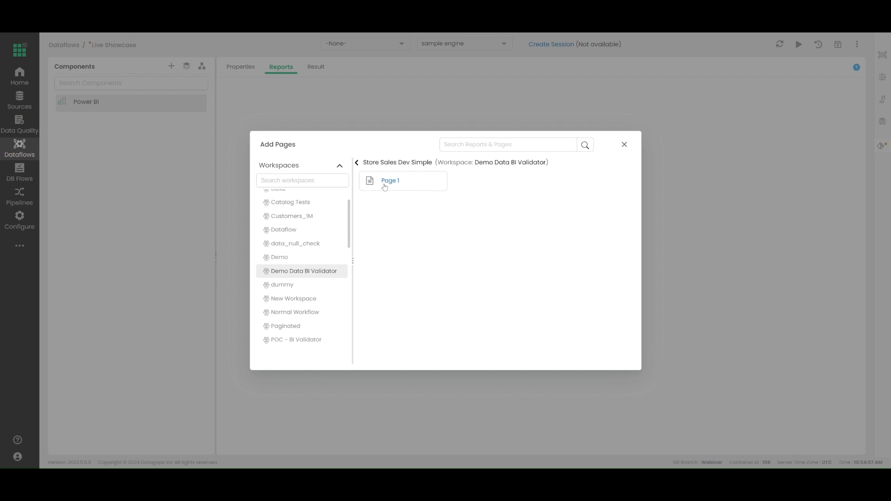
{"action": "left_click", "coordinate": [391, 181]}
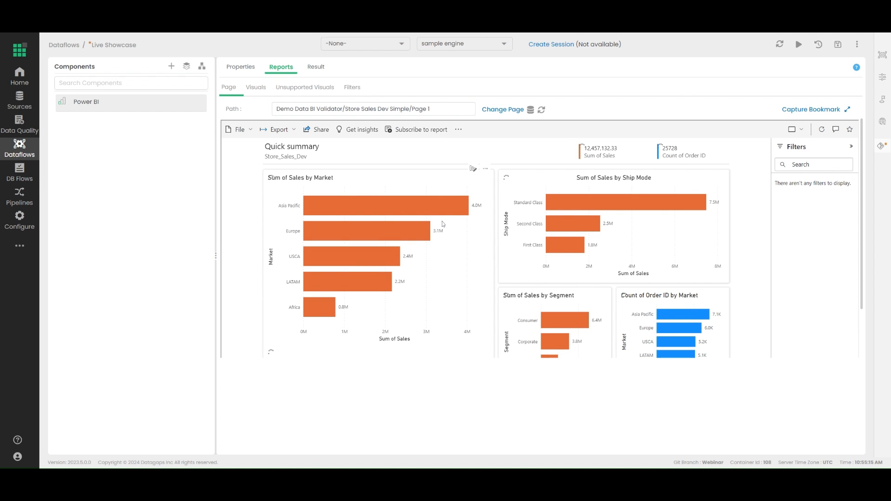
{"action": "mouse_move", "coordinate": [364, 230]}
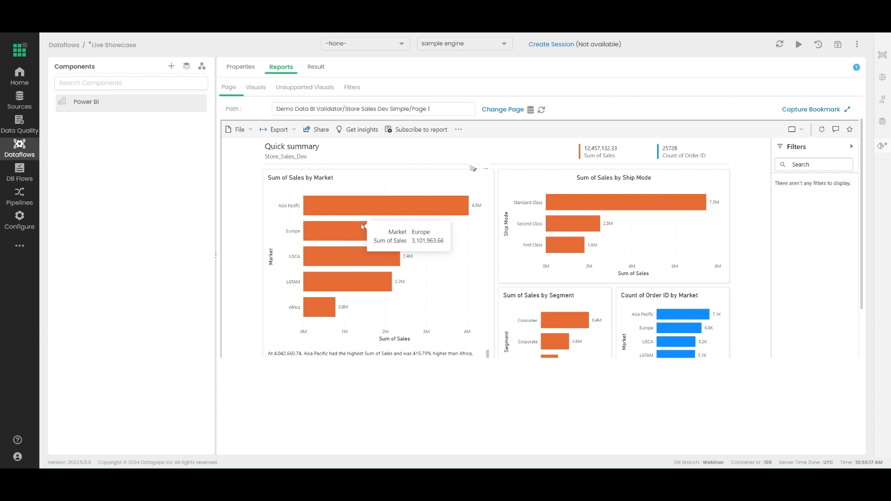
Step: In Visuals, preview Sum of Sales by Segment, untick it, and return to the Page view
{"action": "left_click", "coordinate": [256, 87]}
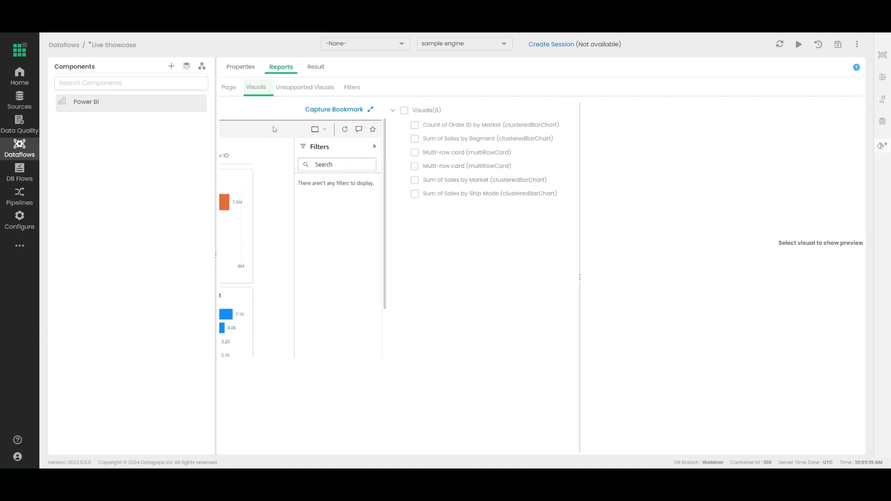
{"action": "left_click", "coordinate": [248, 138]}
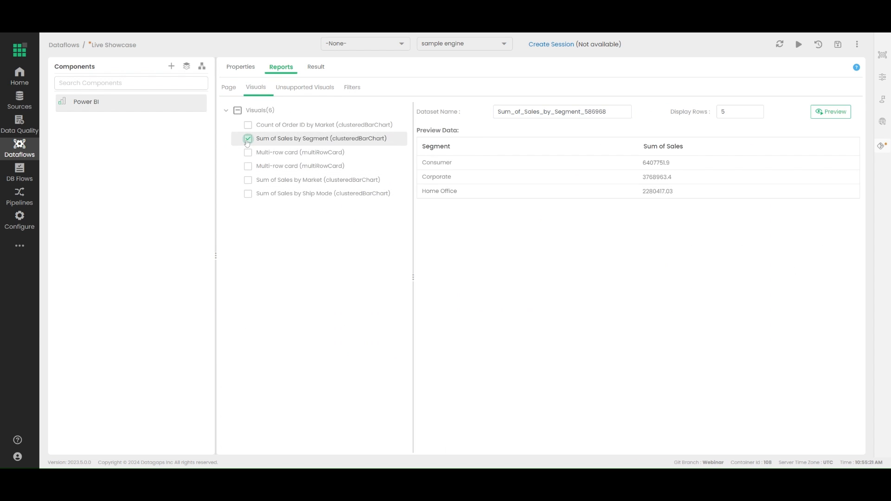
{"action": "left_click", "coordinate": [248, 139]}
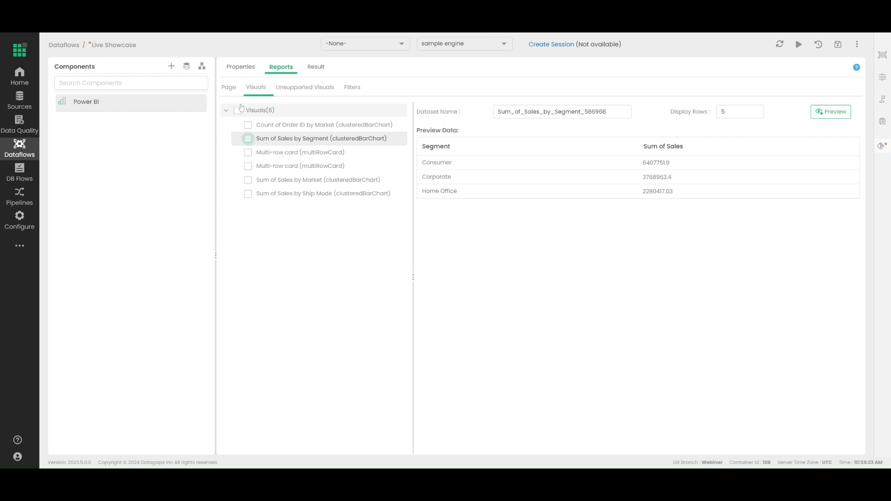
{"action": "left_click", "coordinate": [229, 87]}
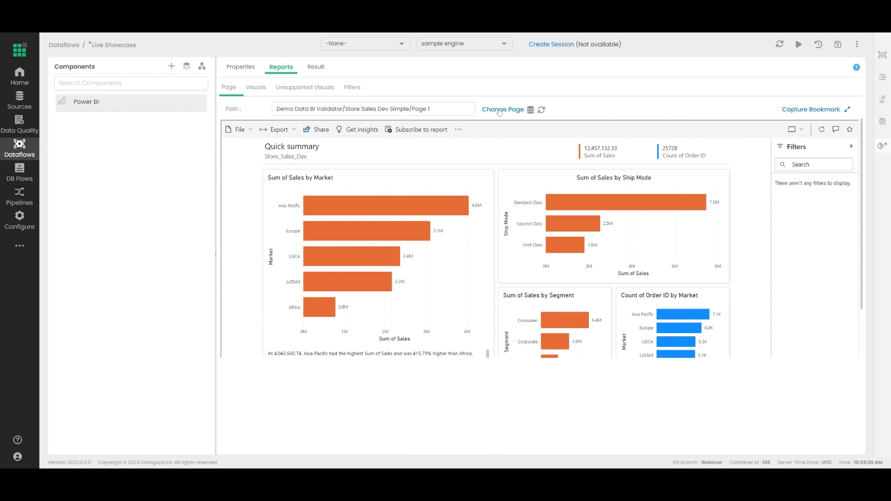
{"action": "mouse_move", "coordinate": [499, 113]}
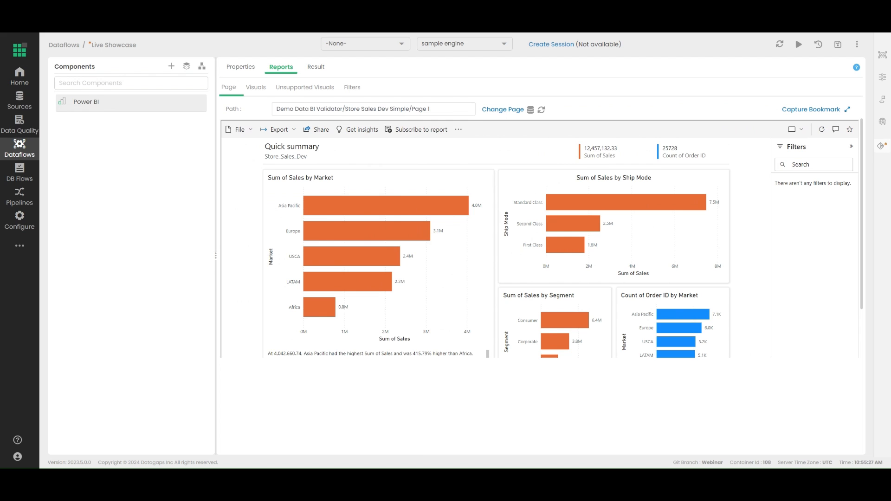
{"action": "mouse_move", "coordinate": [489, 136]}
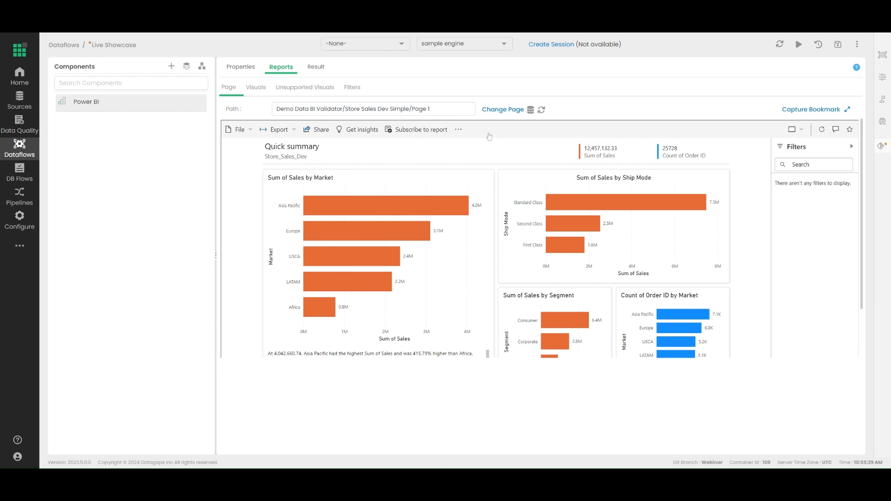
{"action": "mouse_move", "coordinate": [515, 110]}
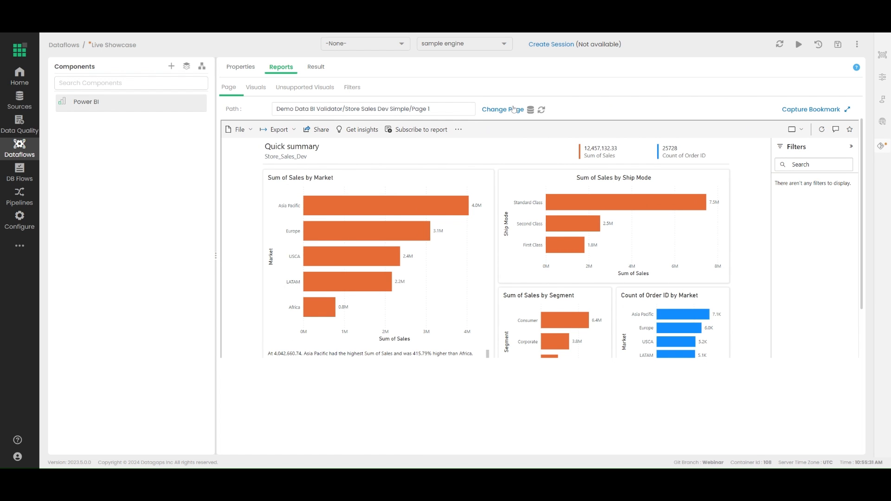
Step: Change Page to the Sandbox workspace's Adventure Works Customer Analysis page via search 'san'
{"action": "left_click", "coordinate": [502, 109]}
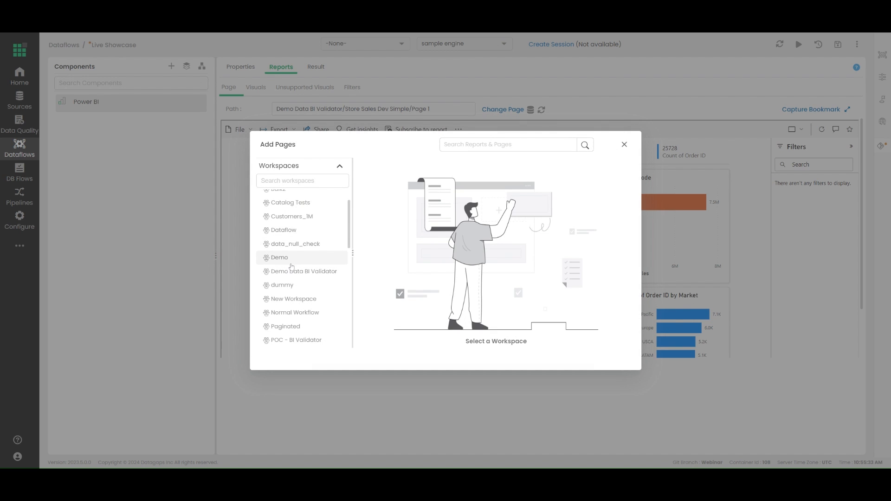
{"action": "type", "text": "san"}
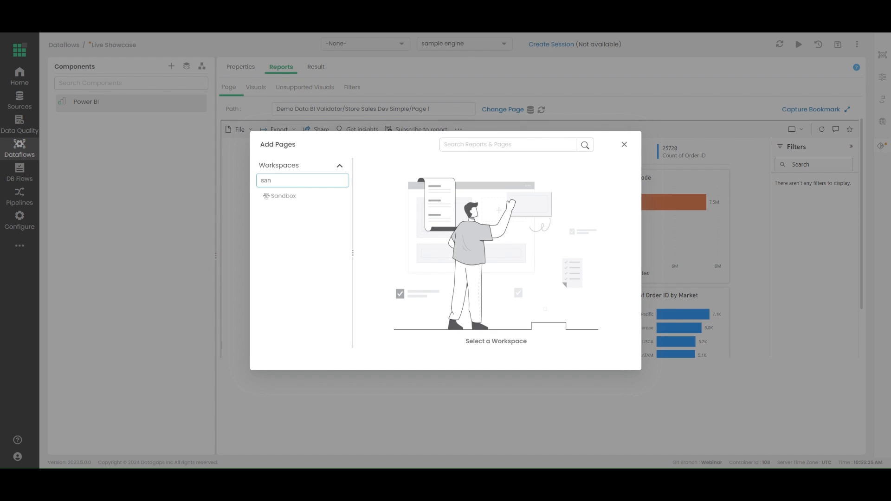
{"action": "left_click", "coordinate": [283, 196]}
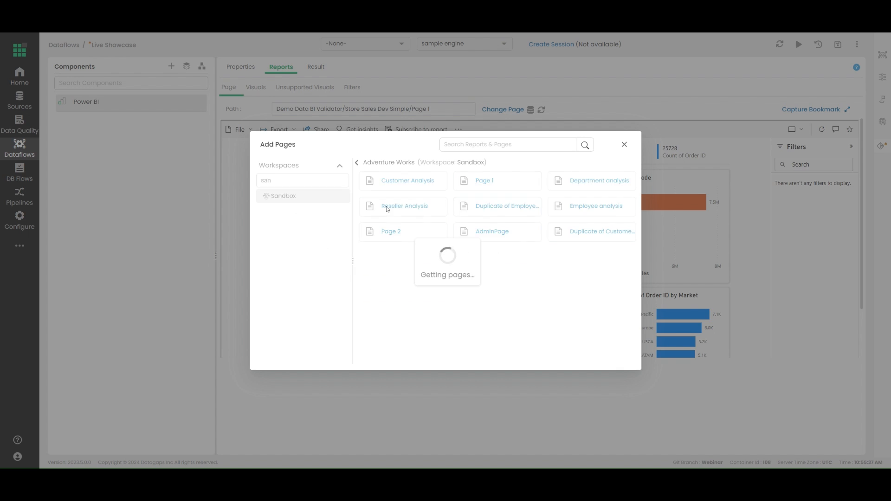
{"action": "left_click", "coordinate": [409, 180]}
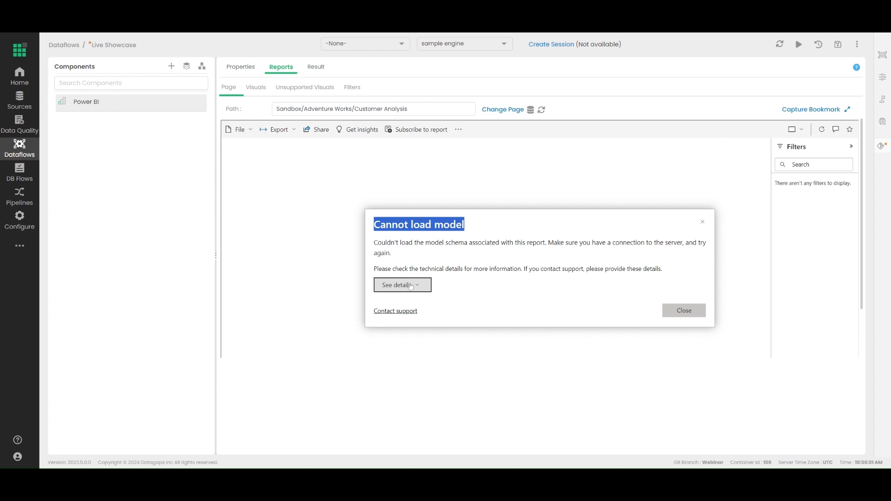
Step: Read the CapacityNotActive error details, dismiss the error, reload, and reopen the page picker
{"action": "left_click", "coordinate": [401, 285]}
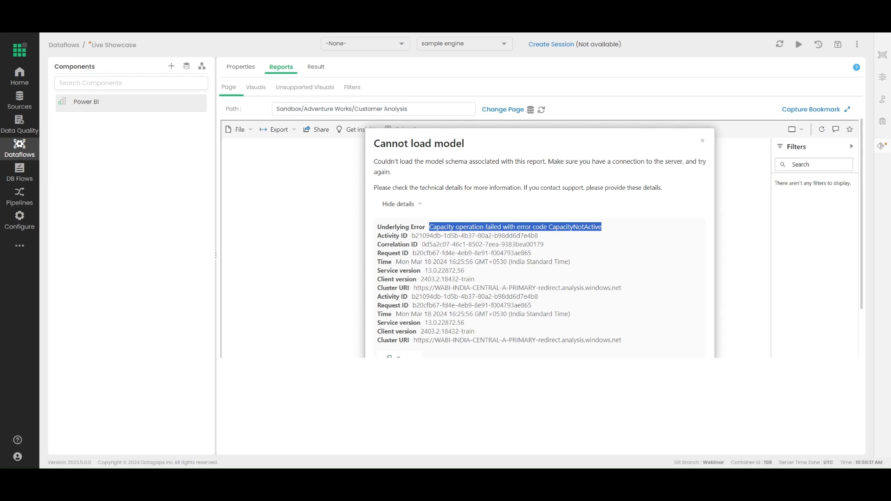
{"action": "mouse_move", "coordinate": [630, 216]}
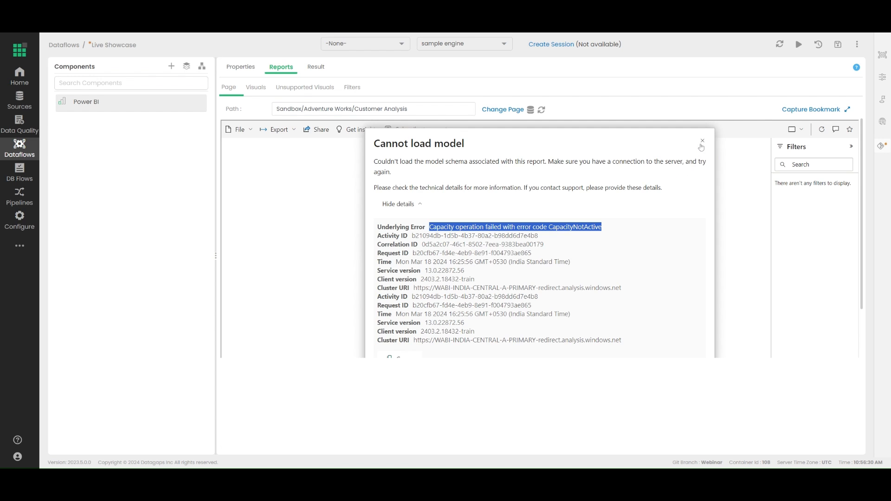
{"action": "left_click", "coordinate": [702, 142]}
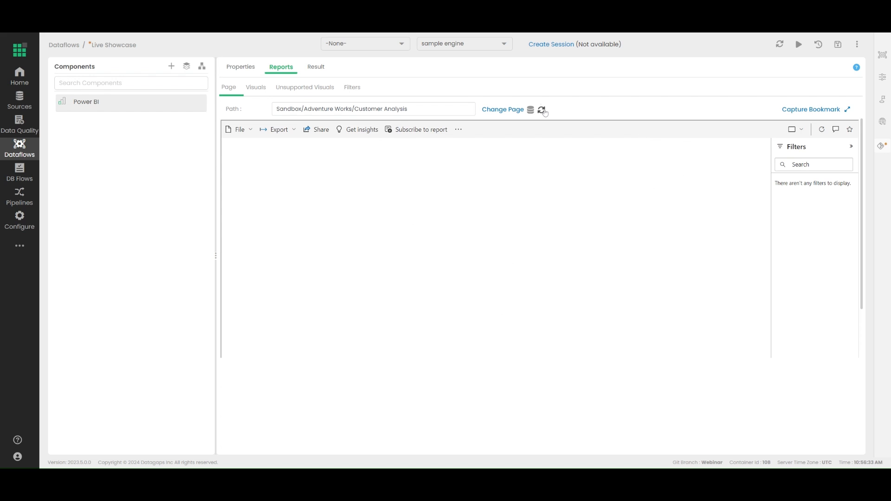
{"action": "left_click", "coordinate": [541, 110]}
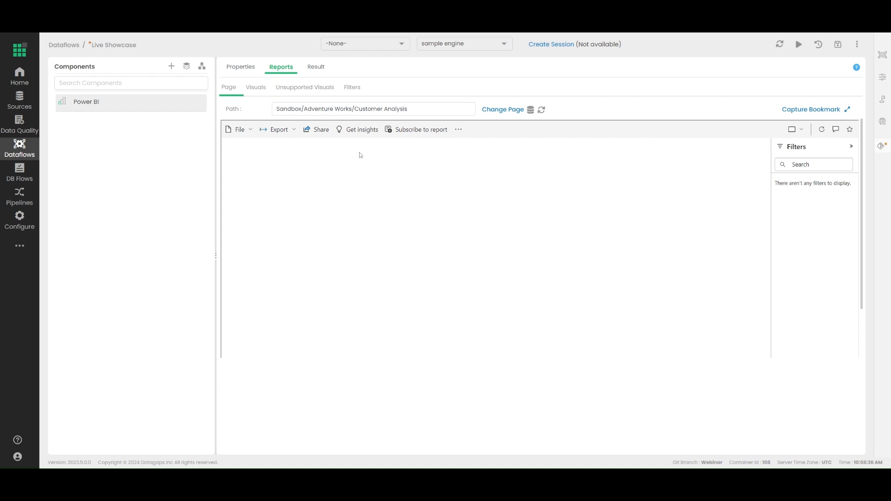
{"action": "left_click", "coordinate": [503, 110]}
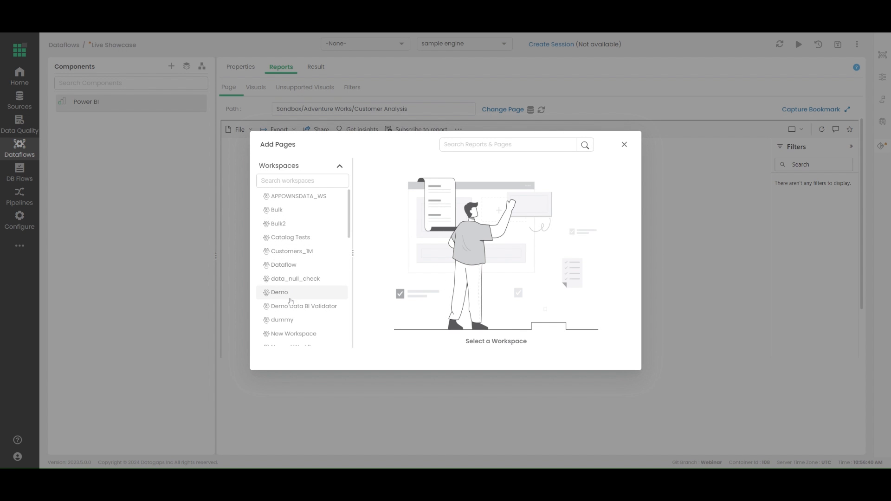
Step: Select Store Sales Production Simple Page 1 in the Demo Data BI Validator workspace
{"action": "left_click", "coordinate": [304, 306]}
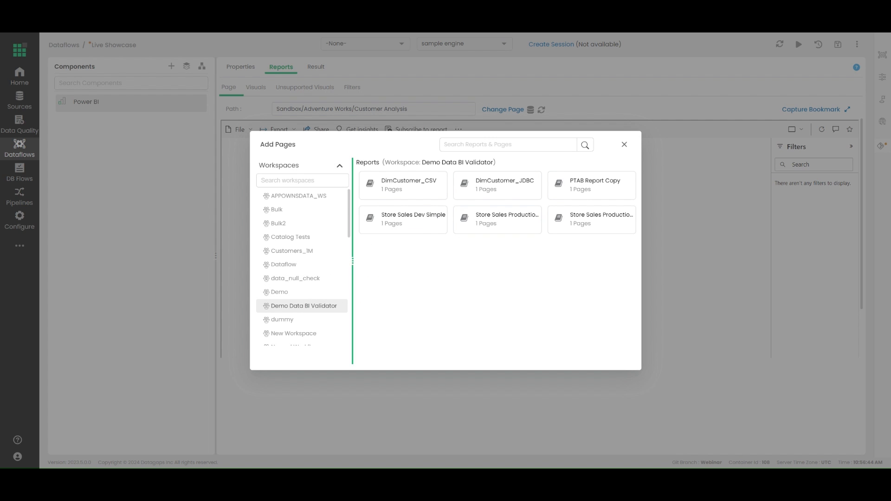
{"action": "left_click", "coordinate": [591, 219]}
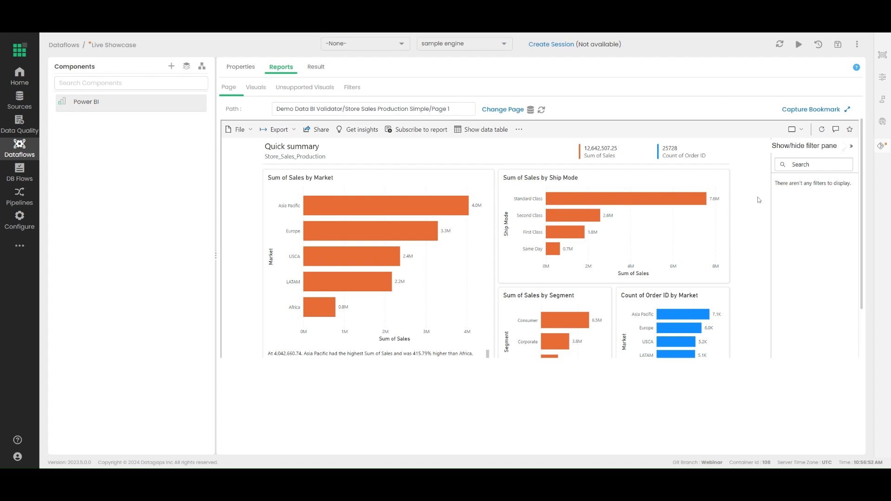
Step: Review Filters, tick Sum of Sales by Ship Mode and by Market visuals, and proceed without a bookmark
{"action": "left_click", "coordinate": [352, 87]}
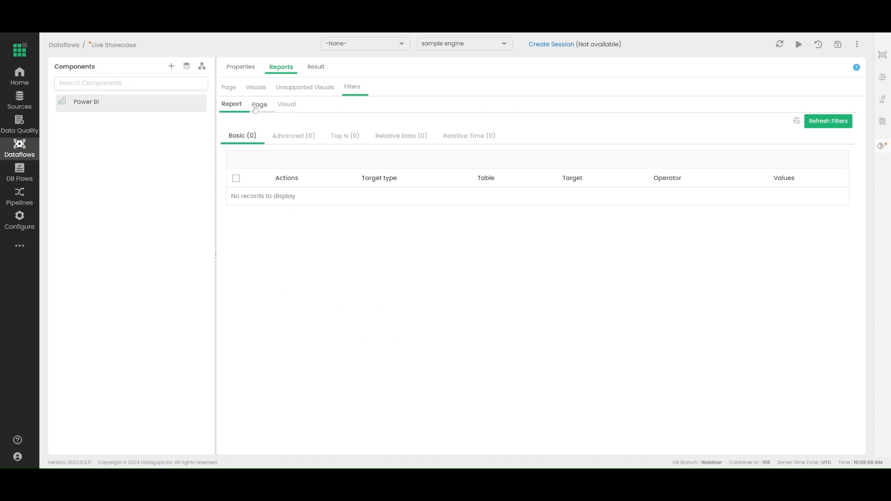
{"action": "left_click", "coordinate": [256, 88]}
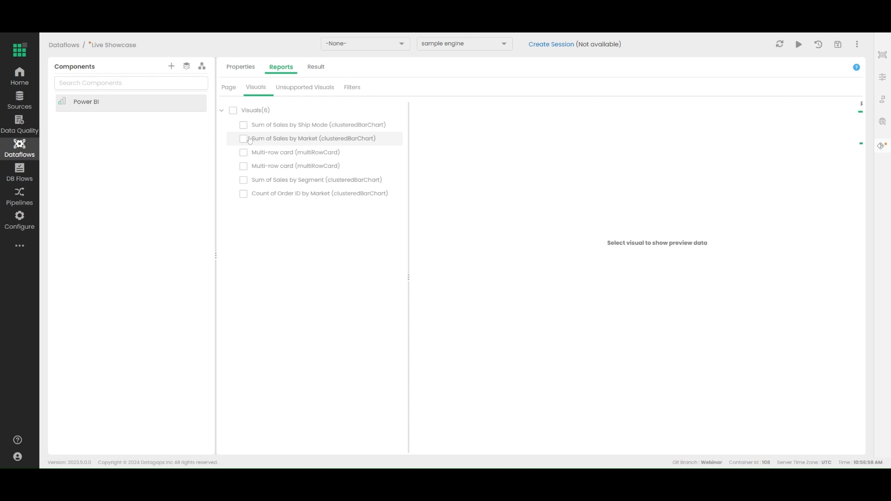
{"action": "left_click", "coordinate": [244, 138]}
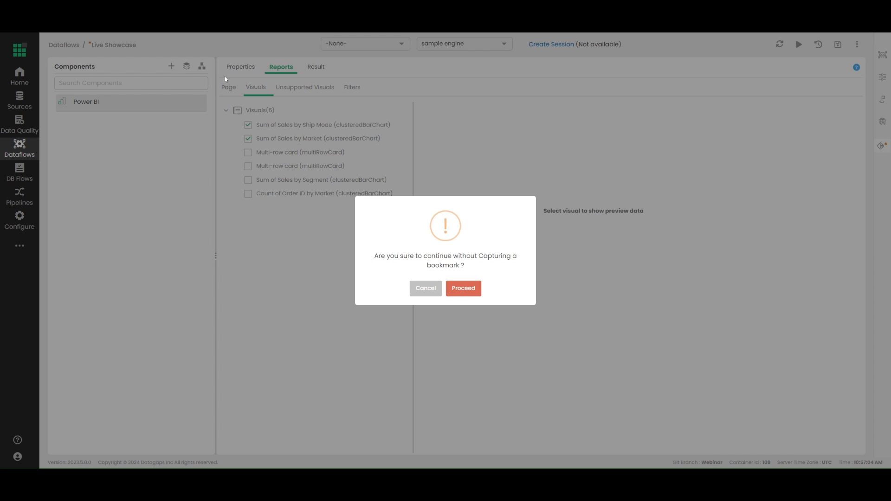
{"action": "left_click", "coordinate": [463, 287]}
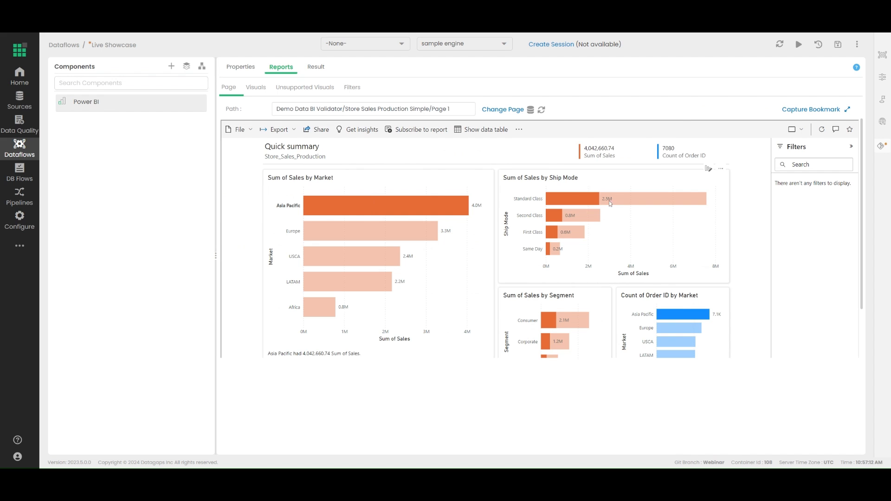
{"action": "mouse_move", "coordinate": [512, 186]}
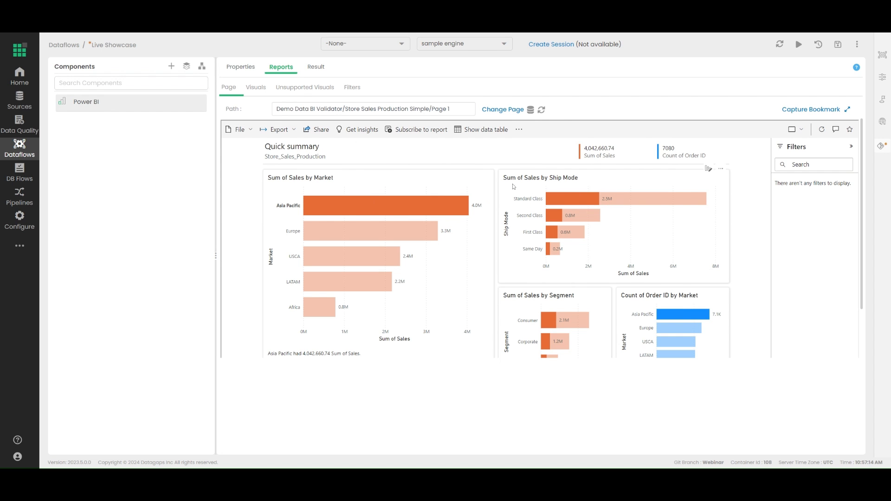
Step: Preview the Sum of Sales by Ship Mode dataset, Standard Class at 7,578,655.51
{"action": "left_click", "coordinate": [256, 88]}
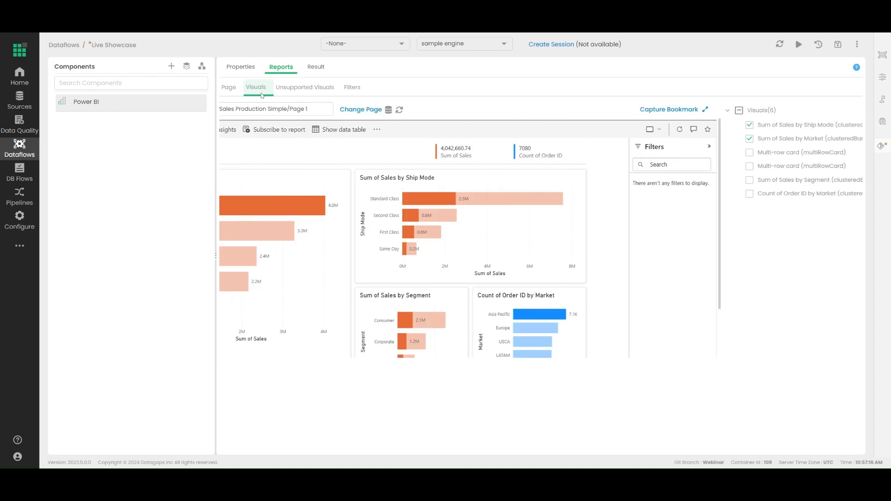
{"action": "left_click", "coordinate": [322, 125]}
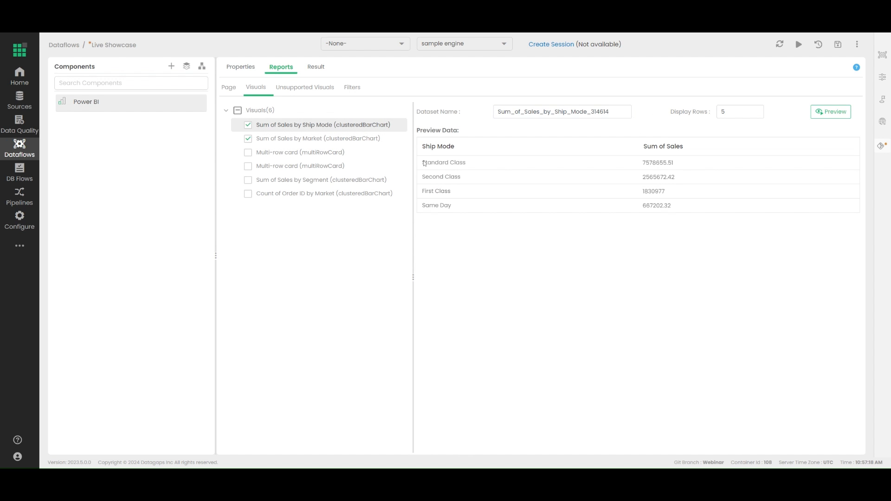
{"action": "double_click", "coordinate": [651, 163]}
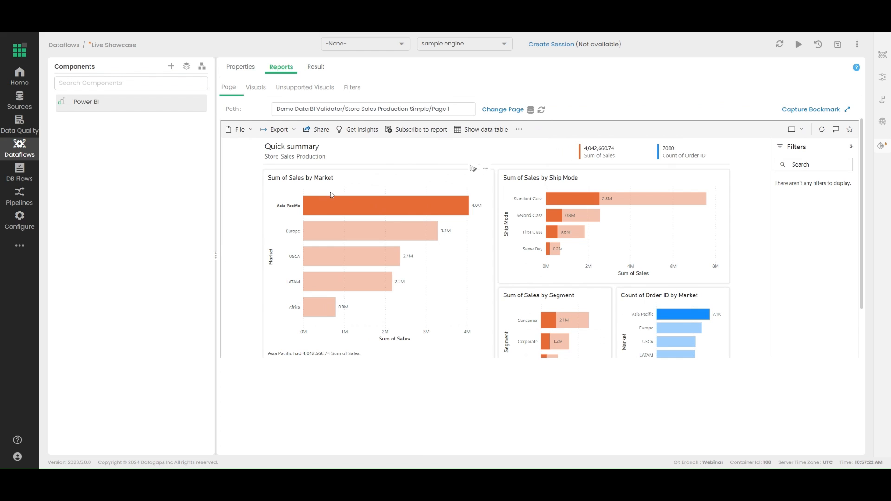
{"action": "mouse_move", "coordinate": [608, 204]}
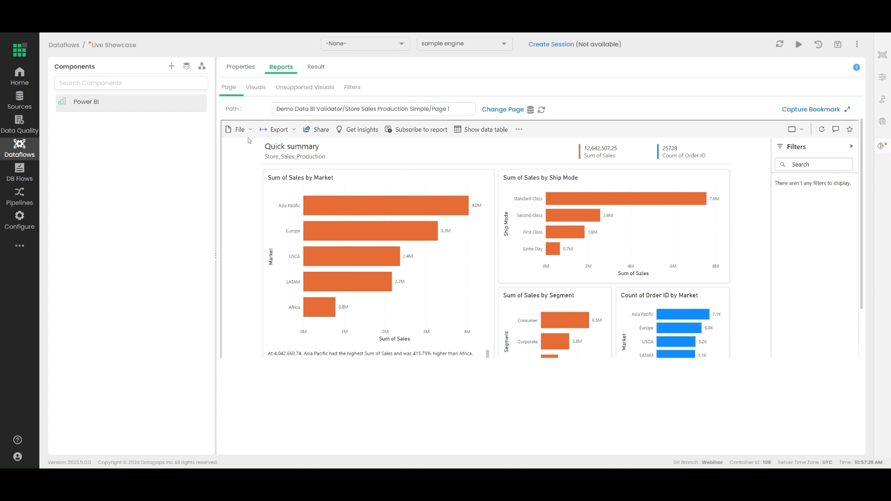
{"action": "left_click", "coordinate": [256, 87]}
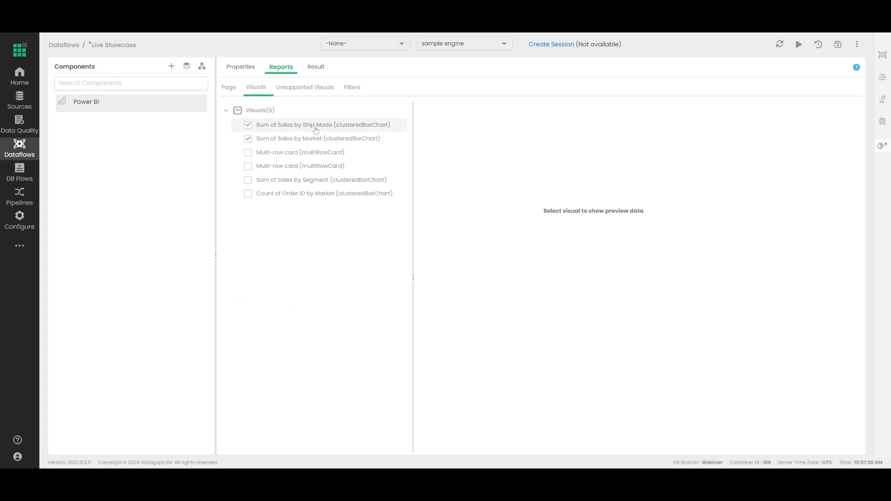
{"action": "left_click", "coordinate": [323, 125]}
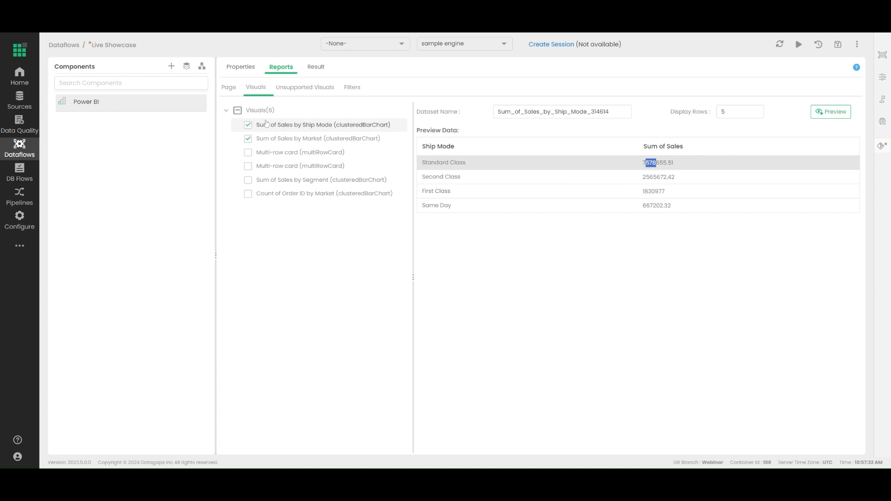
Step: On the report page, cross-highlight Asia Pacific, then return to the visuals list
{"action": "left_click", "coordinate": [229, 87]}
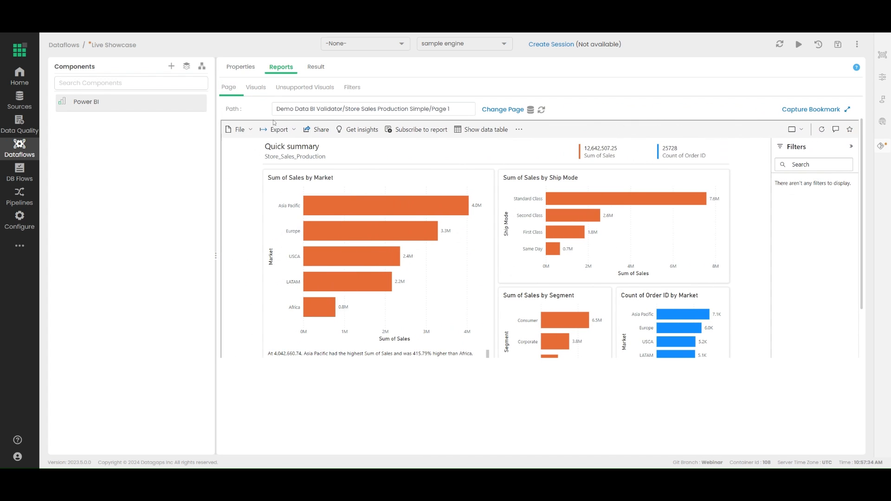
{"action": "left_click", "coordinate": [387, 205]}
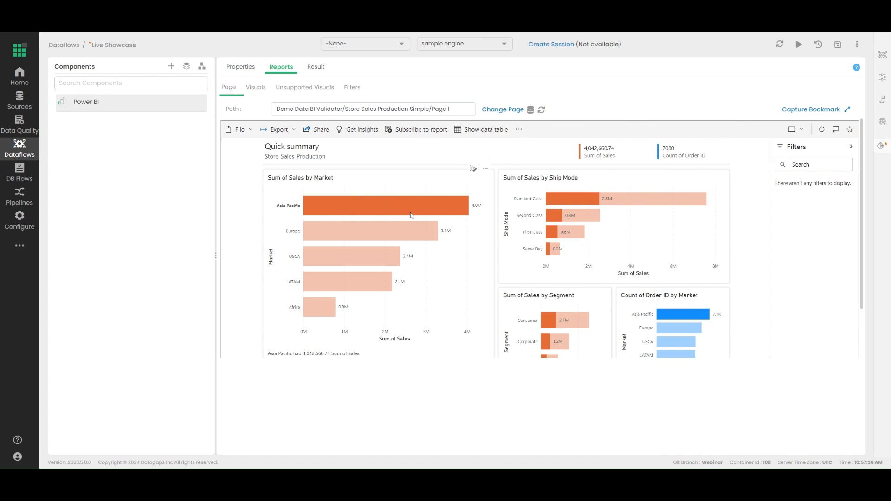
{"action": "mouse_move", "coordinate": [340, 227]}
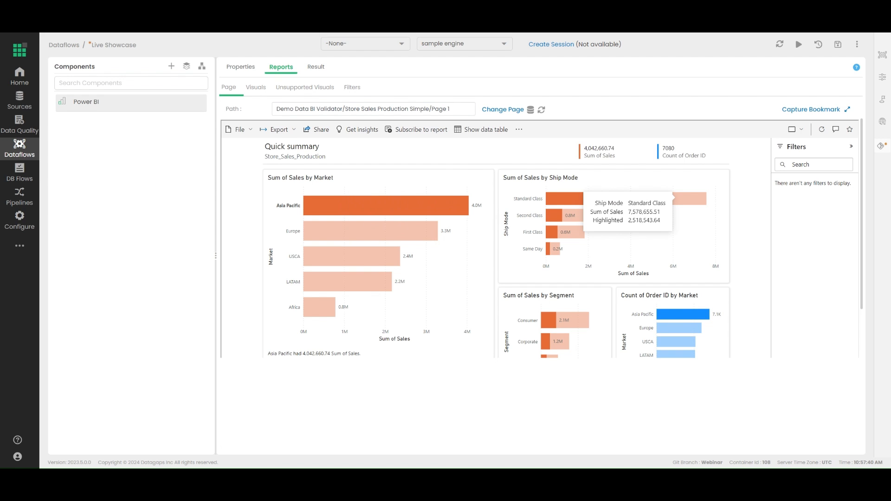
{"action": "left_click", "coordinate": [812, 110]}
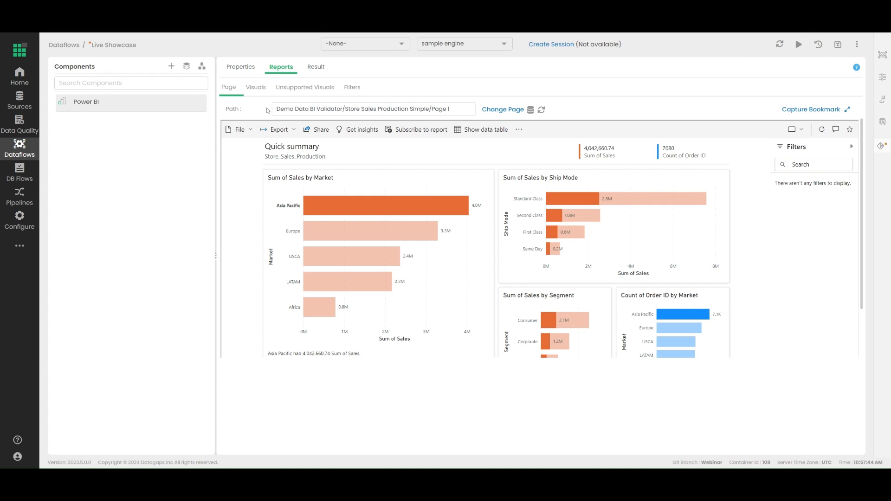
{"action": "left_click", "coordinate": [255, 87]}
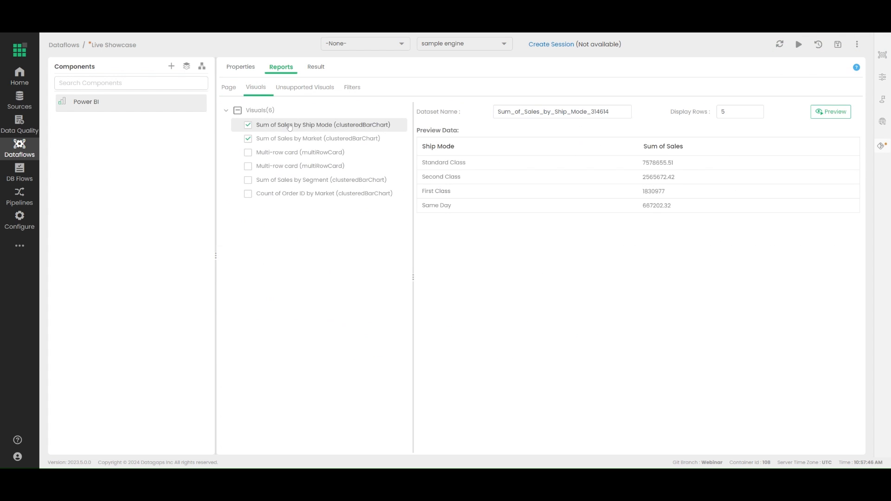
Step: Run the Power BI node from its Result view and let the dataset extraction process
{"action": "left_click", "coordinate": [228, 87]}
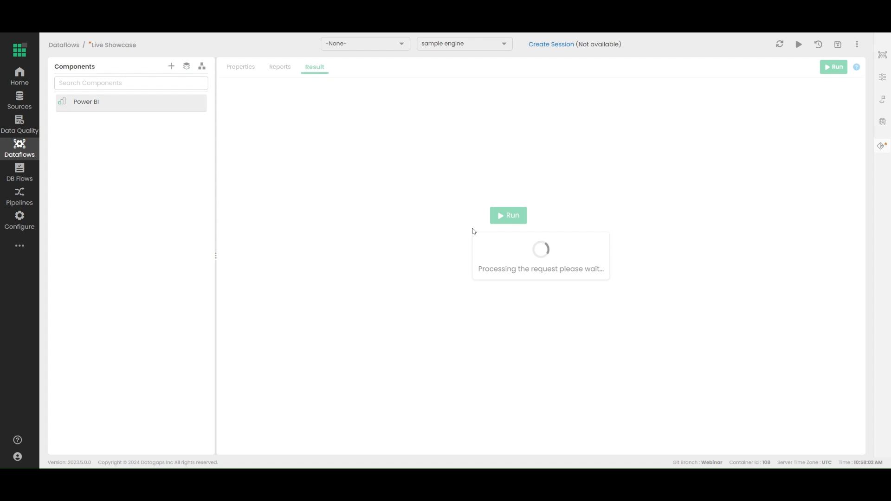
{"action": "mouse_move", "coordinate": [202, 66]}
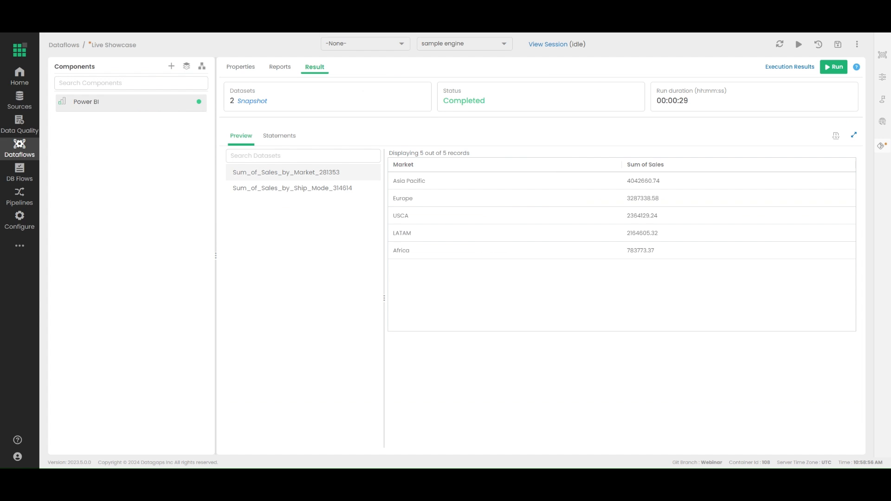
{"action": "mouse_move", "coordinate": [262, 129]}
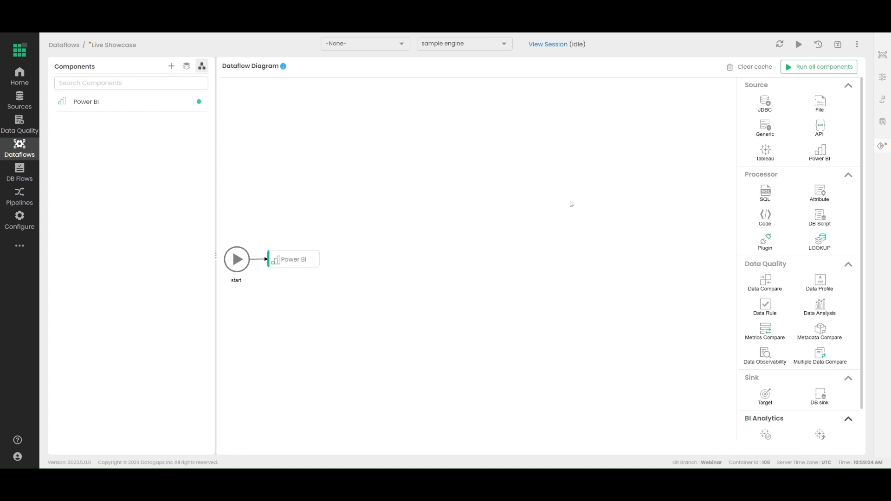
Step: Add a Power BI Upgrade 12 node from BI Analytics, keeping its dependency on the Power BI node
{"action": "scroll", "scroll_direction": "down", "scroll_amount": 3}
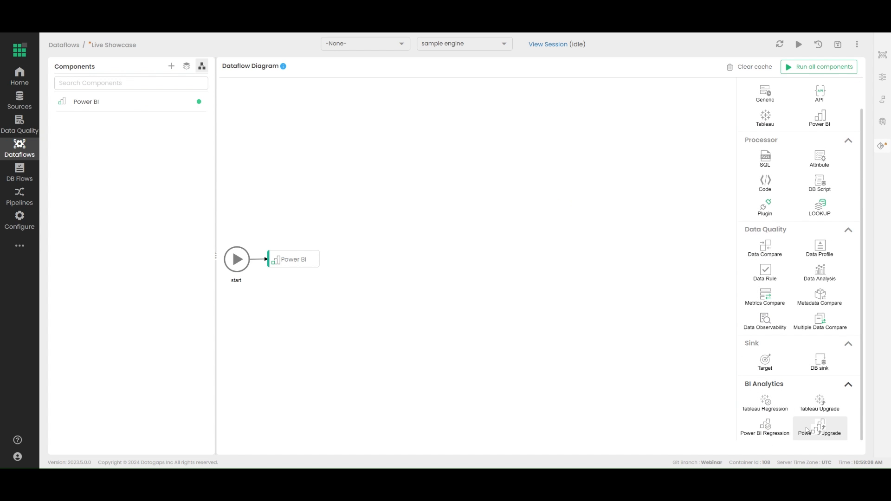
{"action": "left_click", "coordinate": [820, 427]}
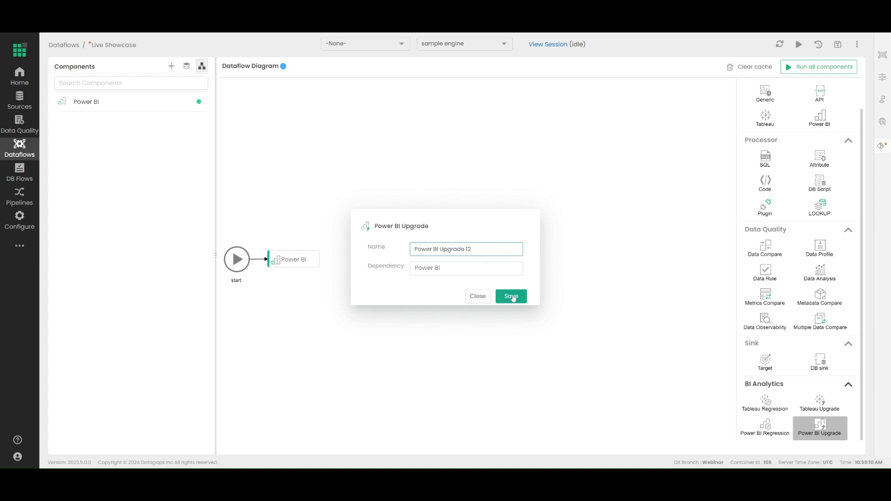
{"action": "left_click", "coordinate": [510, 297]}
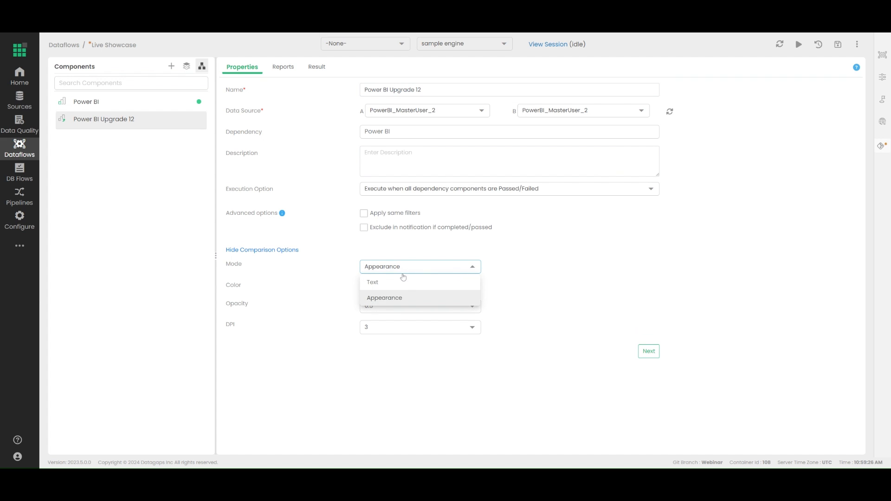
Step: Set Mode to Text and add the Store Sales Dev Simple page from the Demo workspace as Report A
{"action": "left_click", "coordinate": [372, 282]}
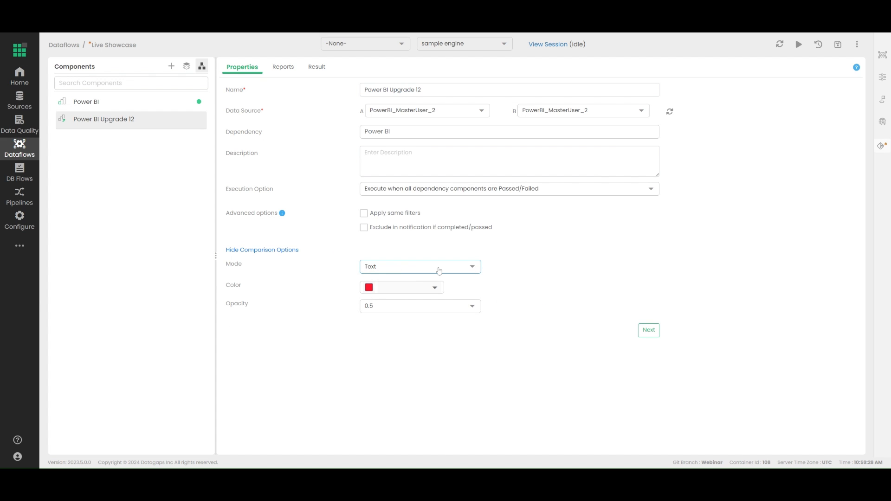
{"action": "left_click", "coordinate": [281, 67]}
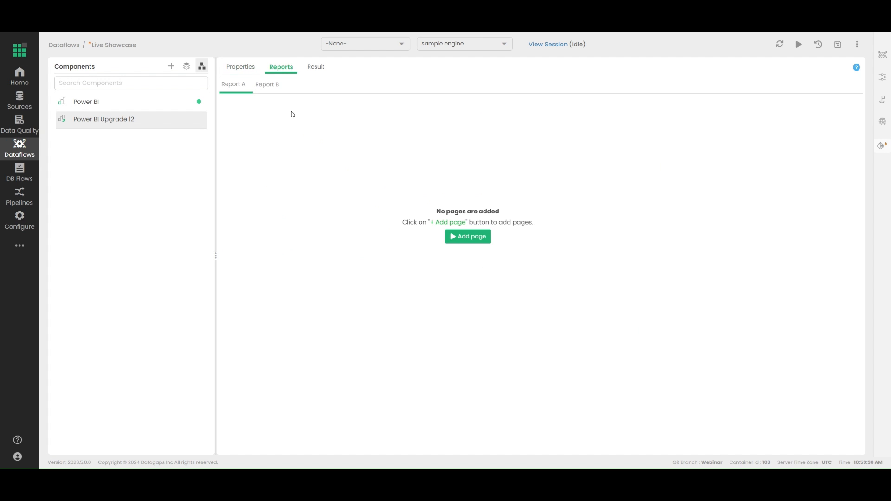
{"action": "left_click", "coordinate": [467, 237]}
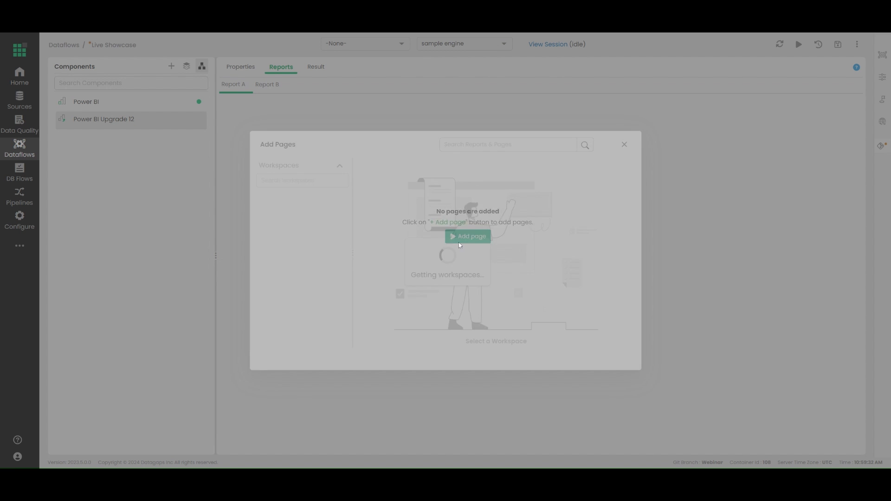
{"action": "left_click", "coordinate": [280, 291]}
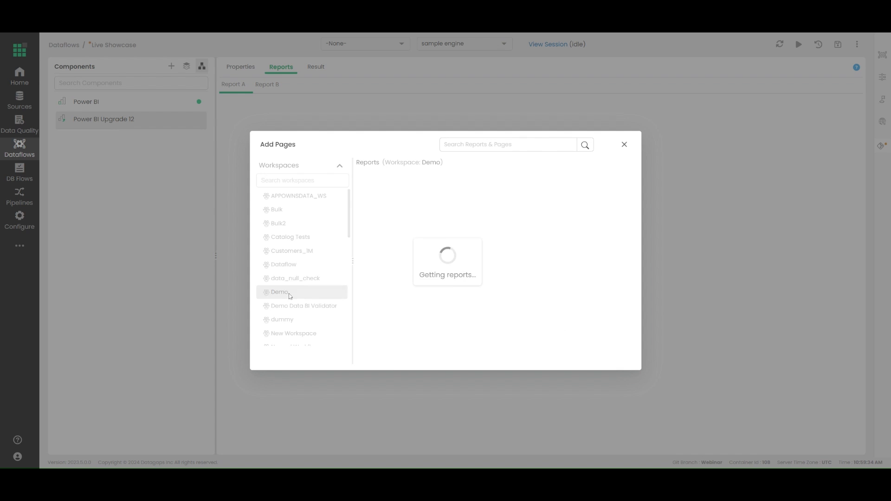
{"action": "left_click", "coordinate": [304, 306]}
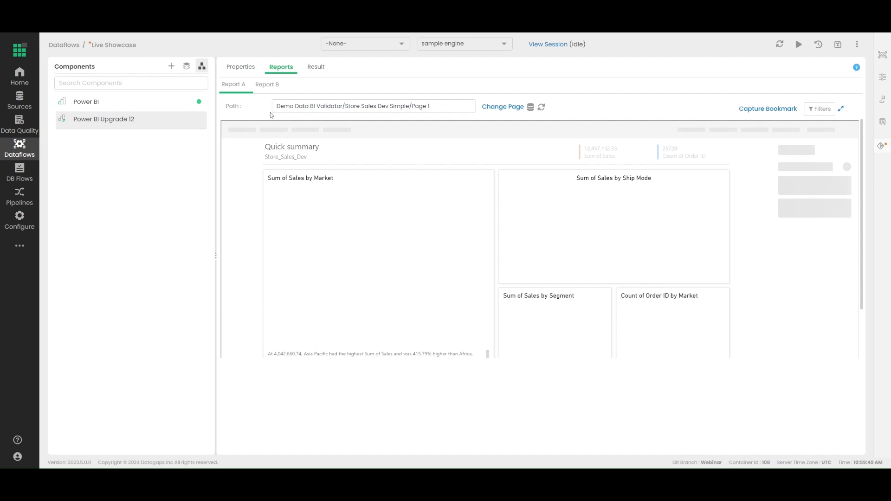
Step: Capture the Dev report's bookmark, check its filters, and move between Report A and Report B
{"action": "left_click", "coordinate": [768, 108]}
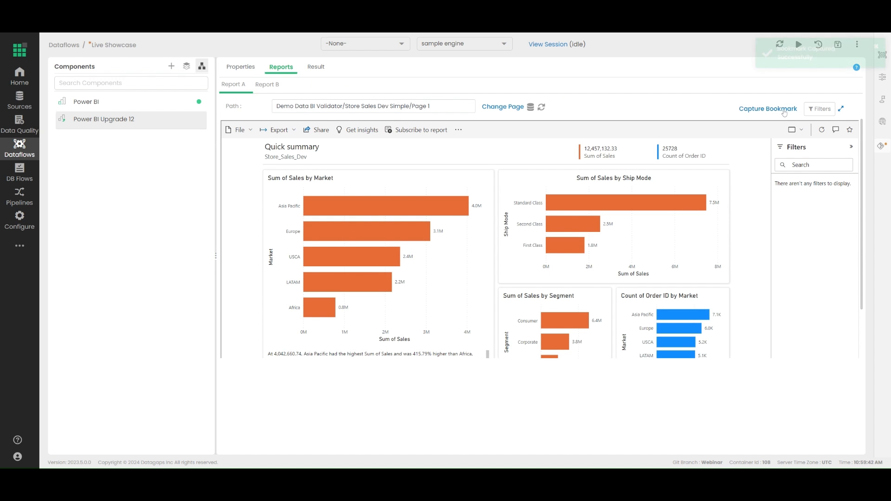
{"action": "left_click", "coordinate": [822, 109]}
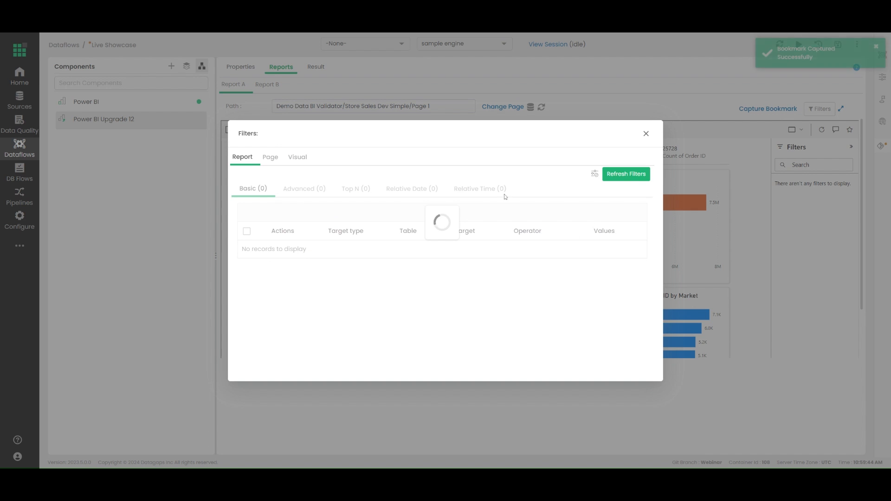
{"action": "left_click", "coordinate": [646, 132]}
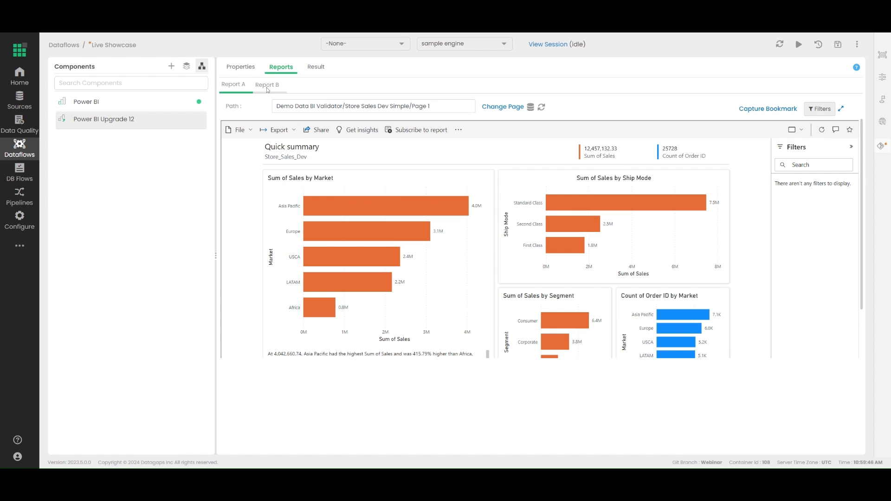
{"action": "left_click", "coordinate": [267, 84]}
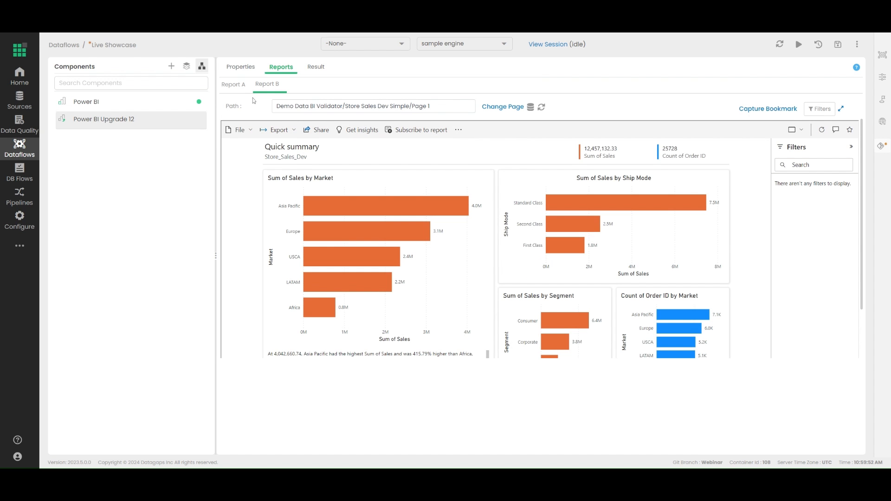
{"action": "left_click", "coordinate": [233, 84]}
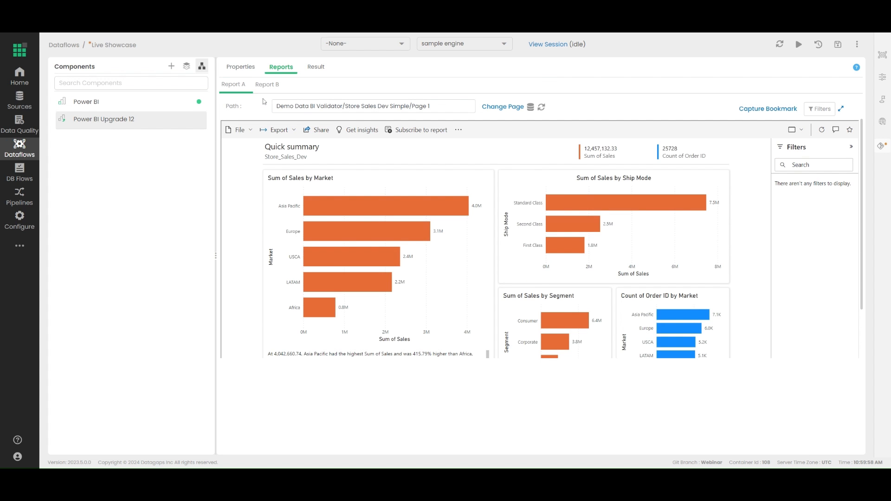
{"action": "left_click", "coordinate": [267, 85]}
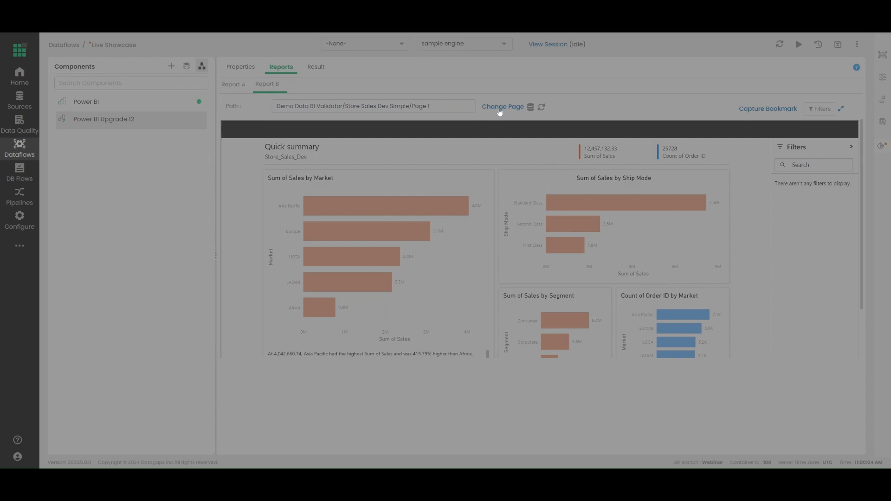
Step: Change Report B to the Store Sales Production page, capture its bookmark, and start the comparison run
{"action": "left_click", "coordinate": [502, 106]}
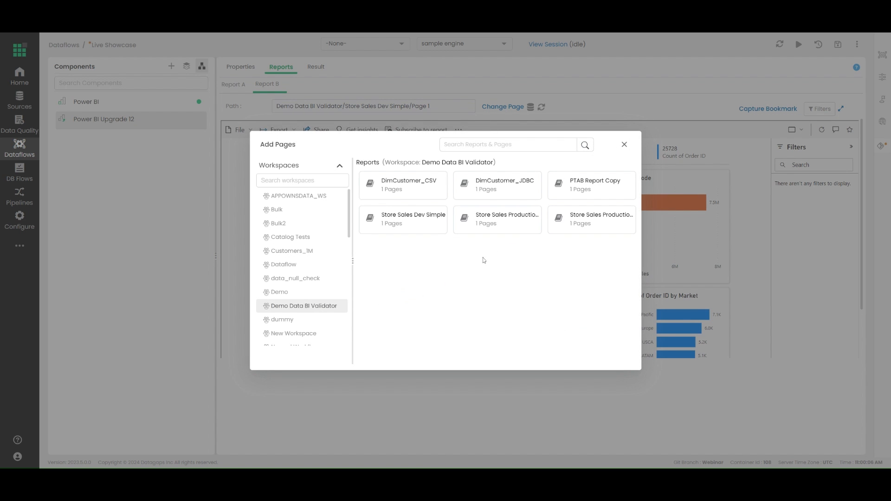
{"action": "left_click", "coordinate": [506, 219]}
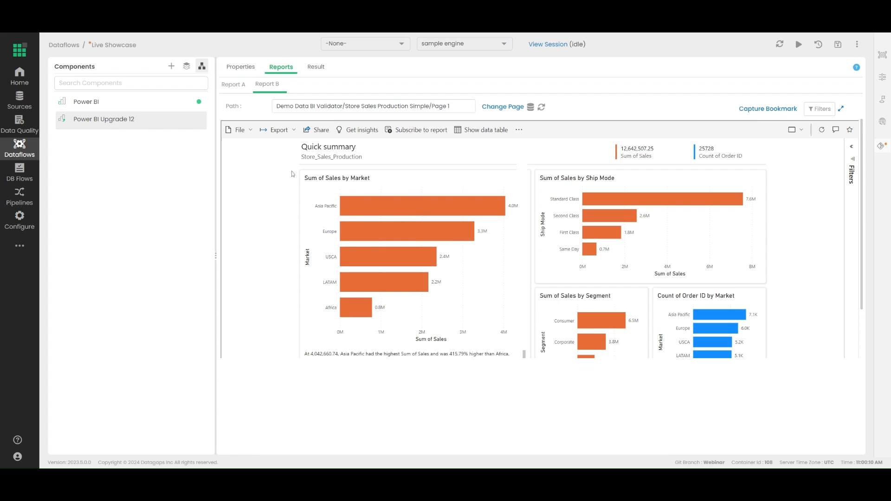
{"action": "left_click", "coordinate": [768, 109]}
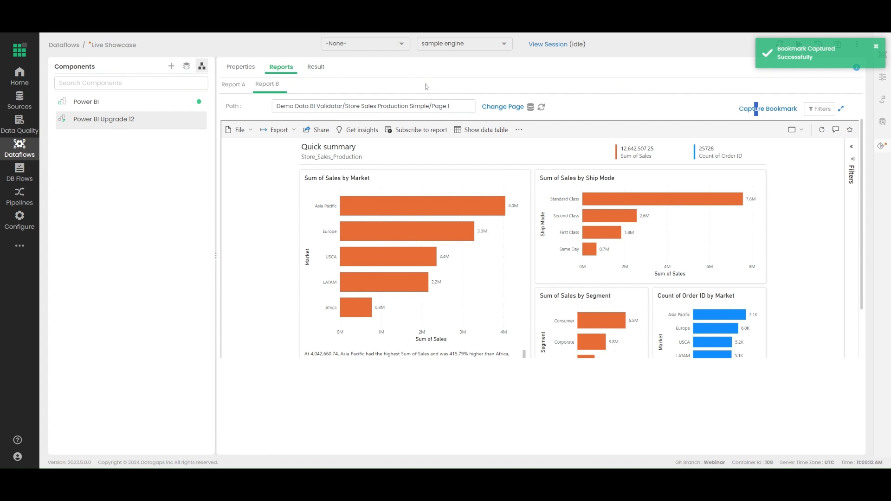
{"action": "left_click", "coordinate": [315, 66]}
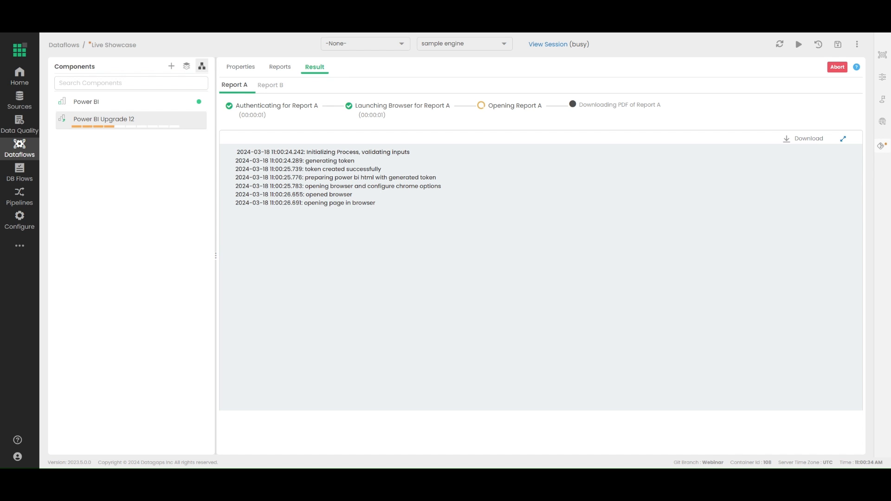
Step: Watch the Result view while Report A is opened and downloaded as a PDF
{"action": "left_click", "coordinate": [270, 85]}
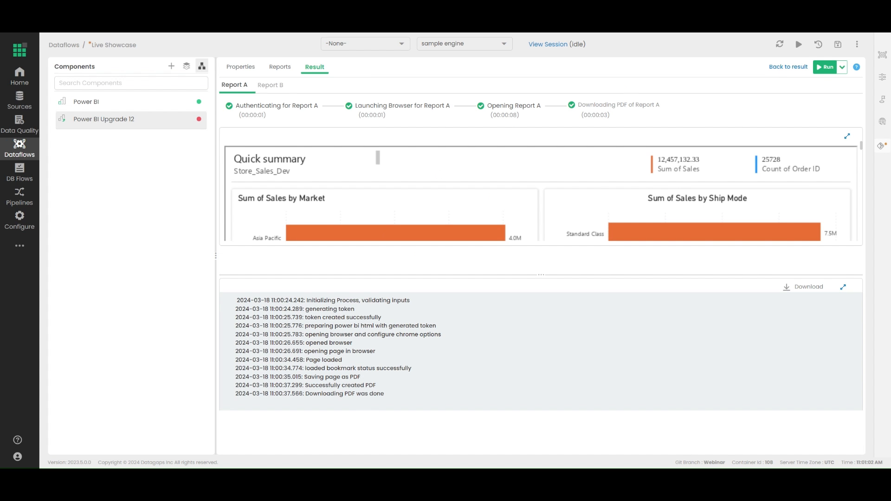
Step: Return to the comparison result, maximize it, switch from Text to Appearance differences, then minimize
{"action": "left_click", "coordinate": [270, 85]}
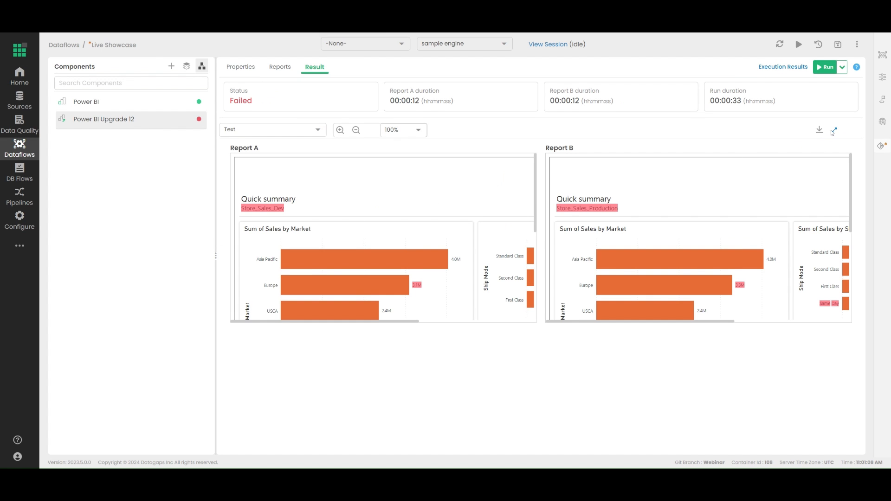
{"action": "left_click", "coordinate": [834, 130]}
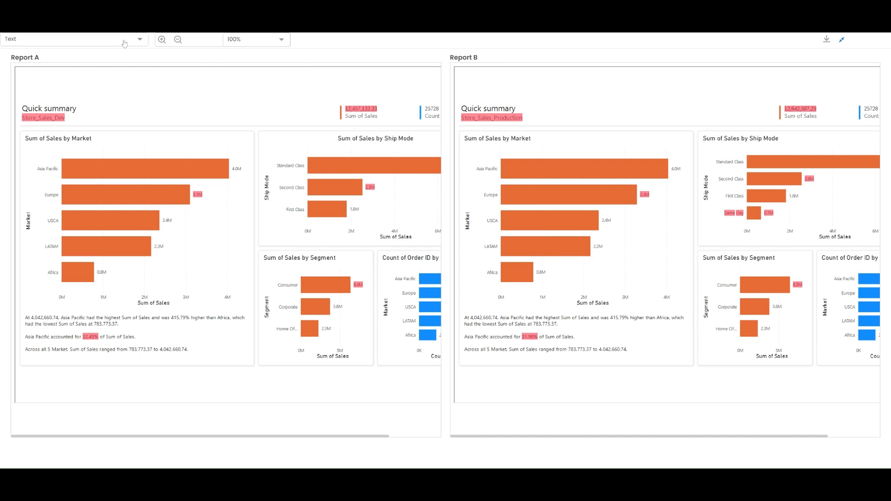
{"action": "left_click", "coordinate": [71, 39]}
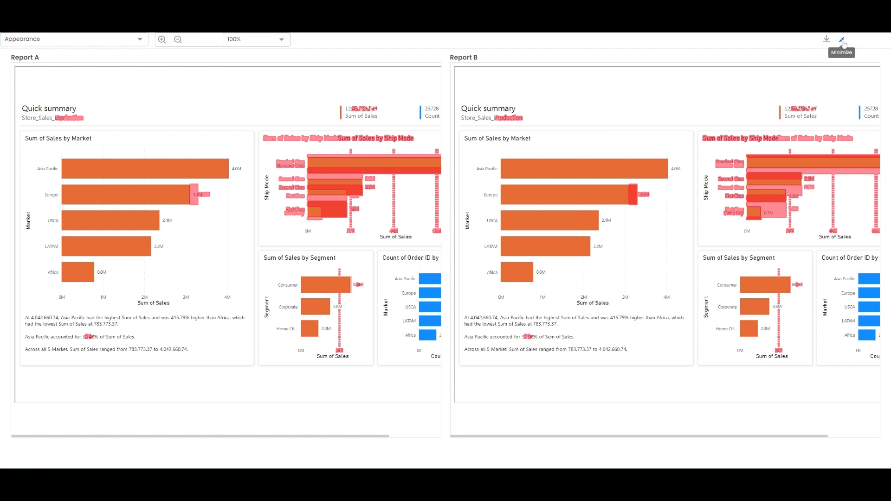
{"action": "left_click", "coordinate": [844, 39]}
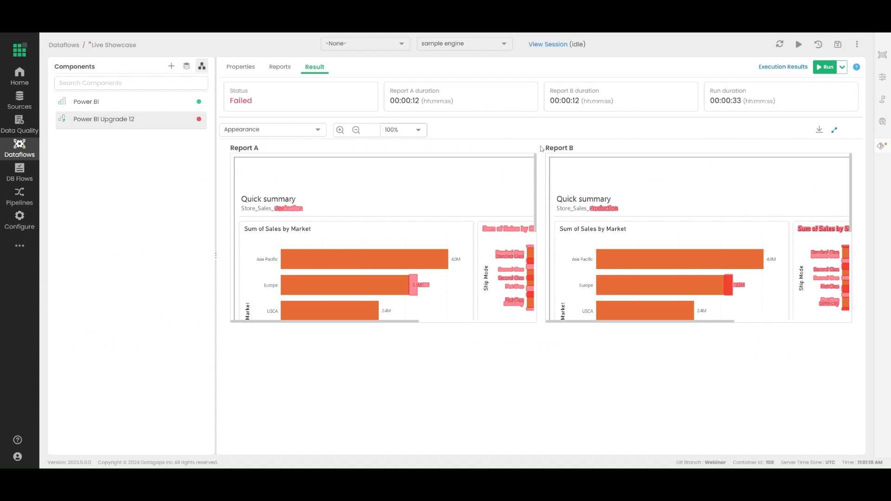